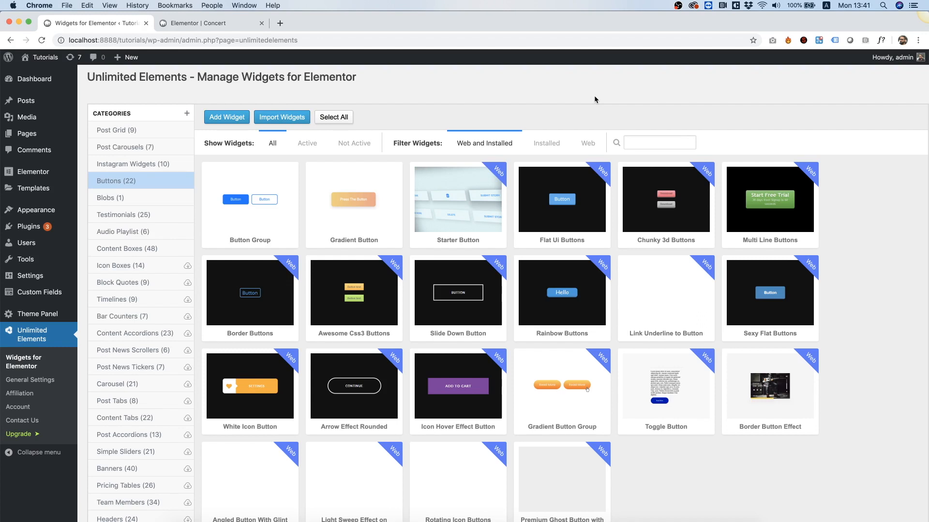
pyautogui.moveTo(108, 180)
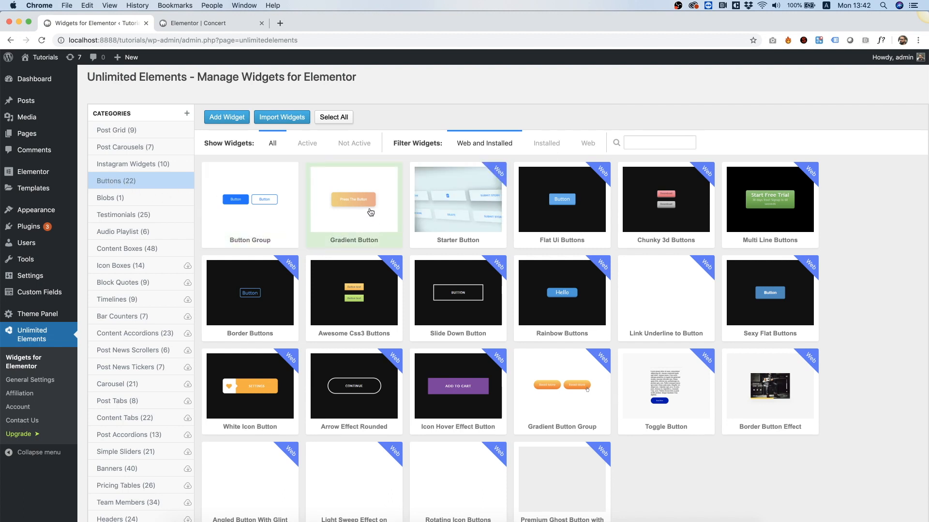
# Search widgets for 'gra' and place a Gradient Button beneath the Concert page countdown
pyautogui.click(210, 24)
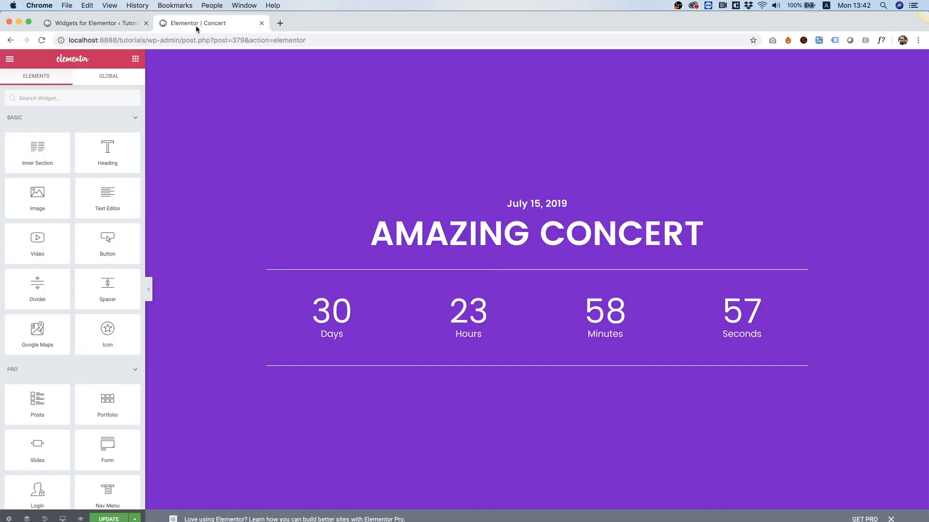
pyautogui.click(71, 98)
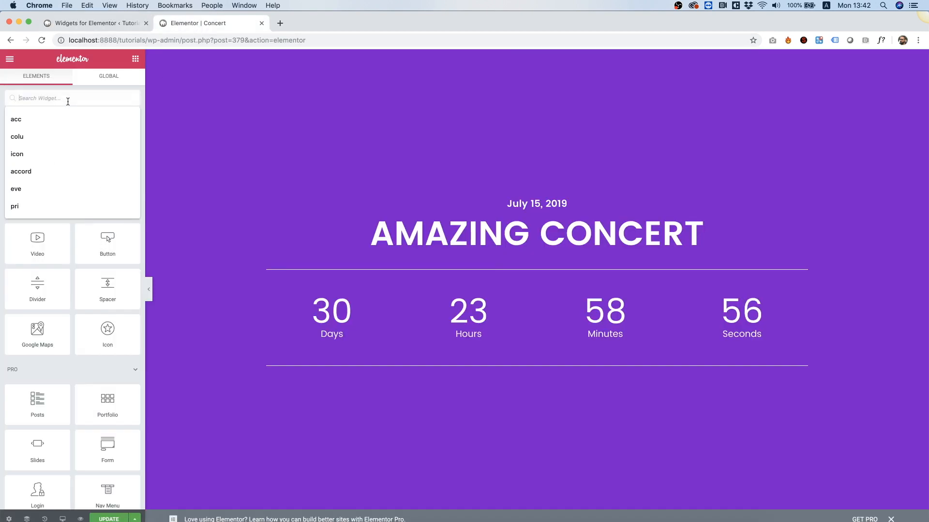
pyautogui.write('gra')
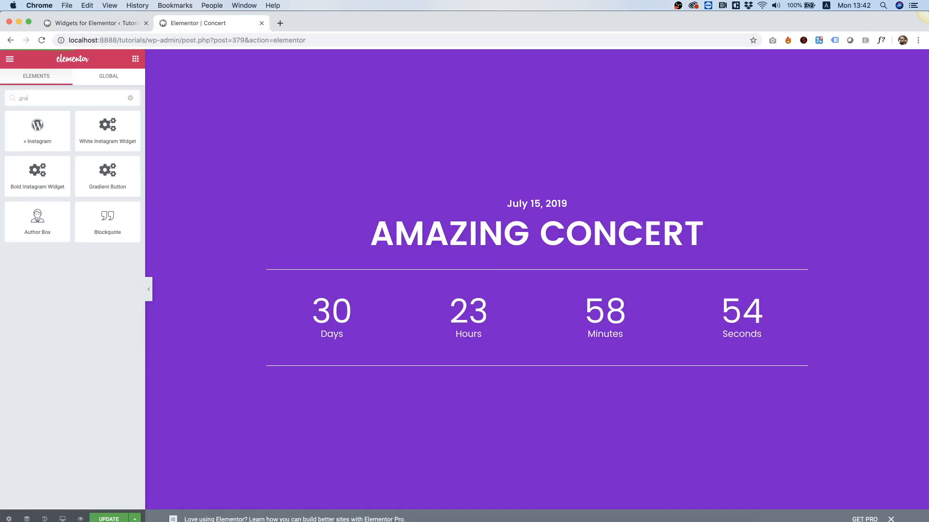
pyautogui.moveTo(107, 131)
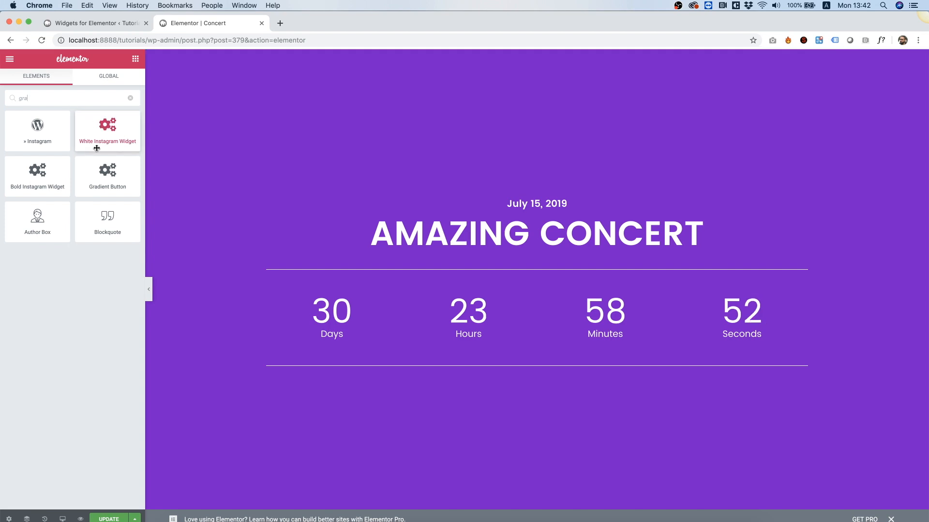
pyautogui.moveTo(107, 176); pyautogui.dragTo(535, 393)
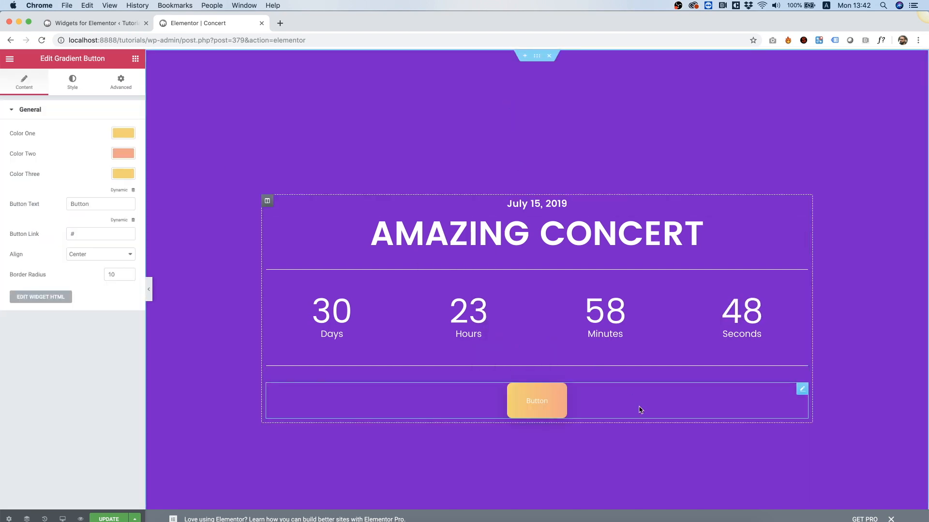
pyautogui.moveTo(418, 400)
pyautogui.write('Book Tickets')
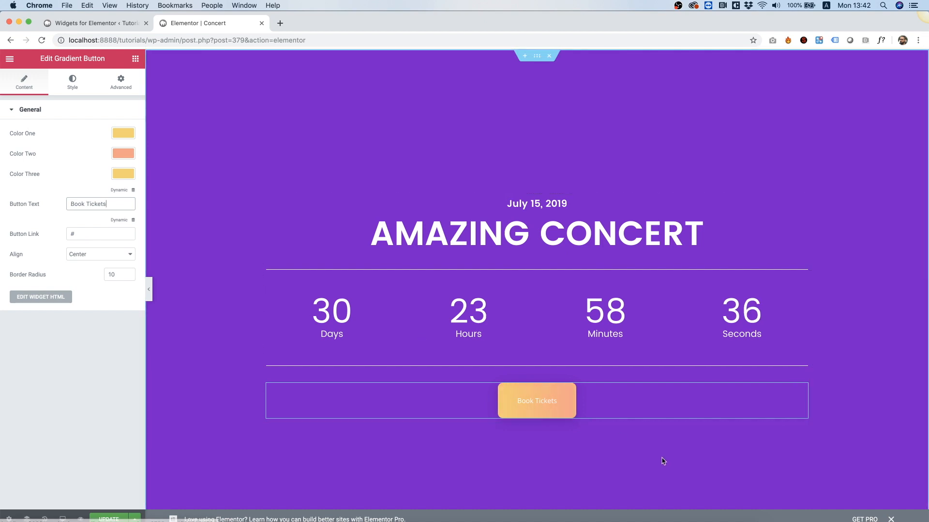
pyautogui.moveTo(651, 446)
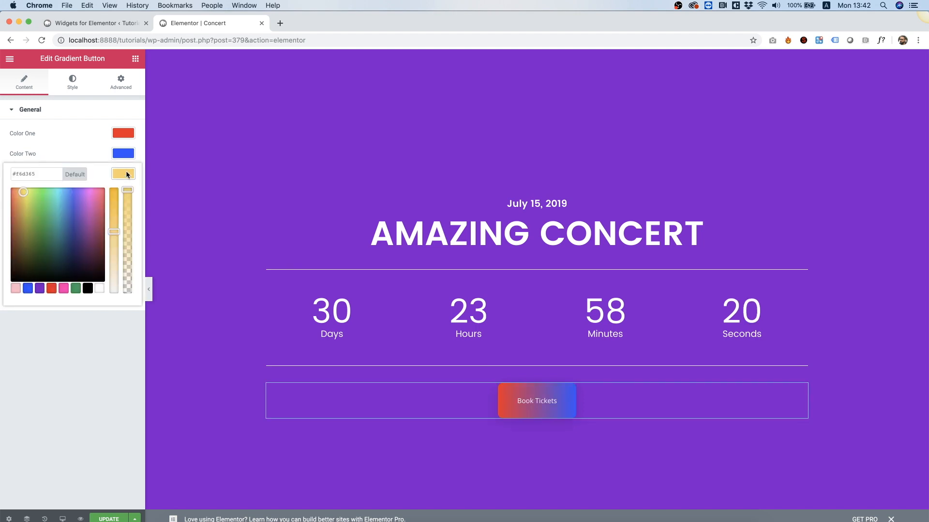
# Set the button's third gradient colour to green
pyautogui.click(75, 288)
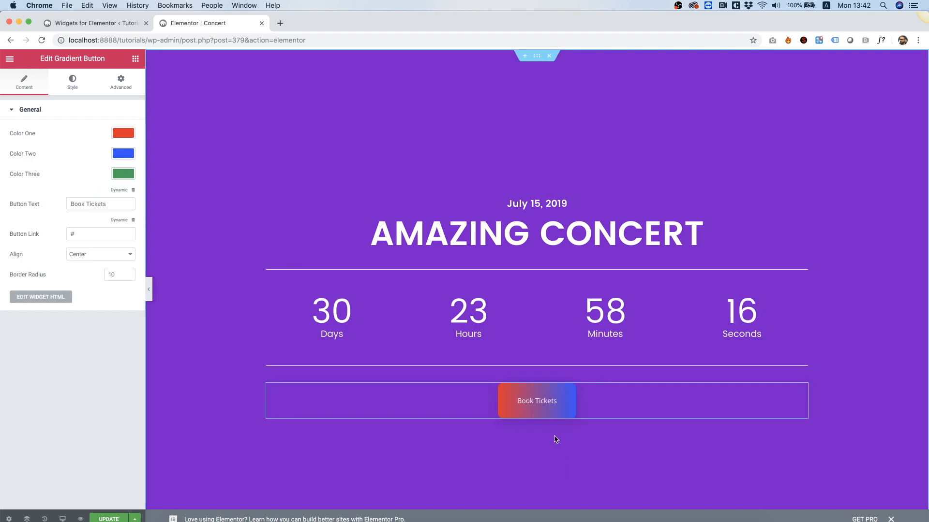
pyautogui.moveTo(602, 454)
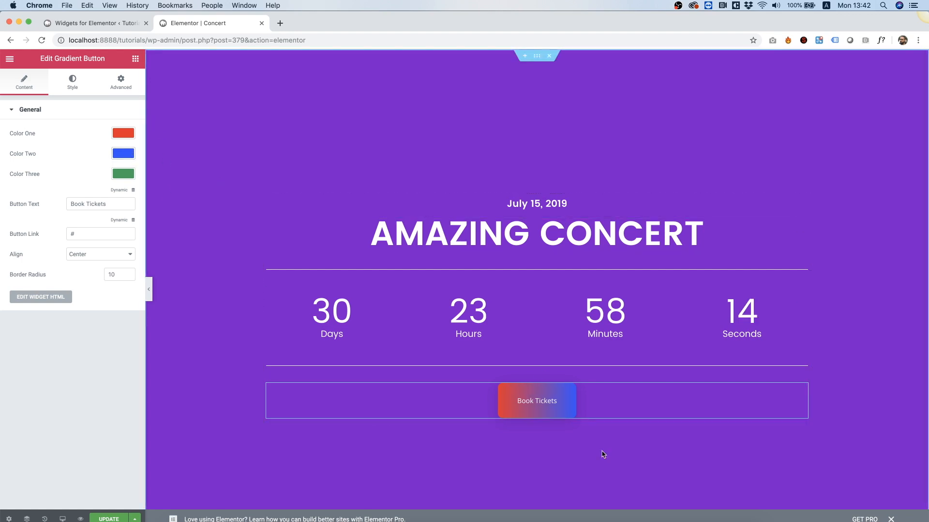
pyautogui.moveTo(581, 503)
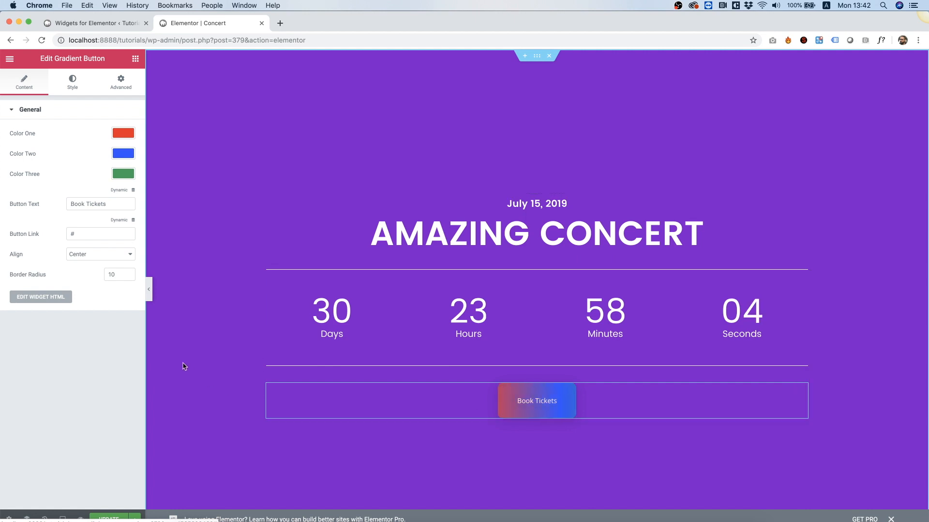
# Give the button border radius 100 and 24 px Pacifico text
pyautogui.write('100')
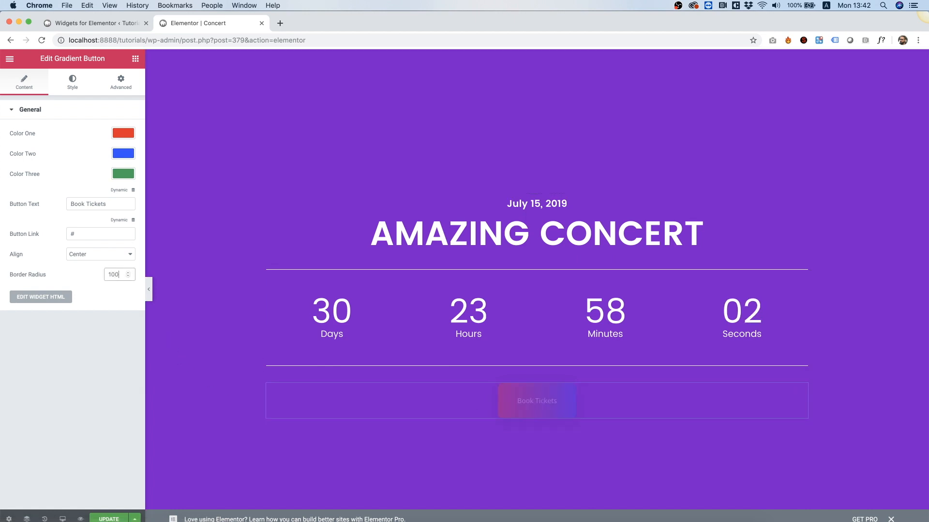
pyautogui.click(71, 82)
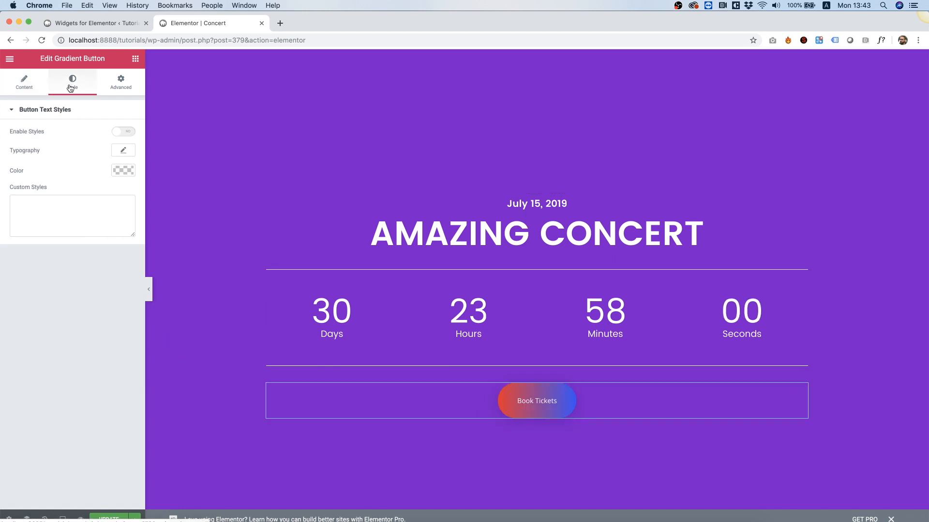
pyautogui.click(123, 132)
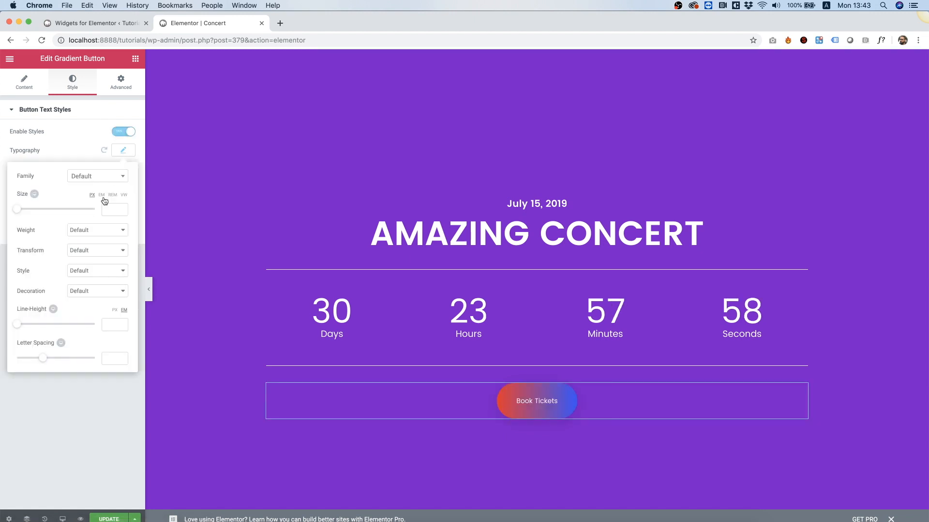
pyautogui.write('24')
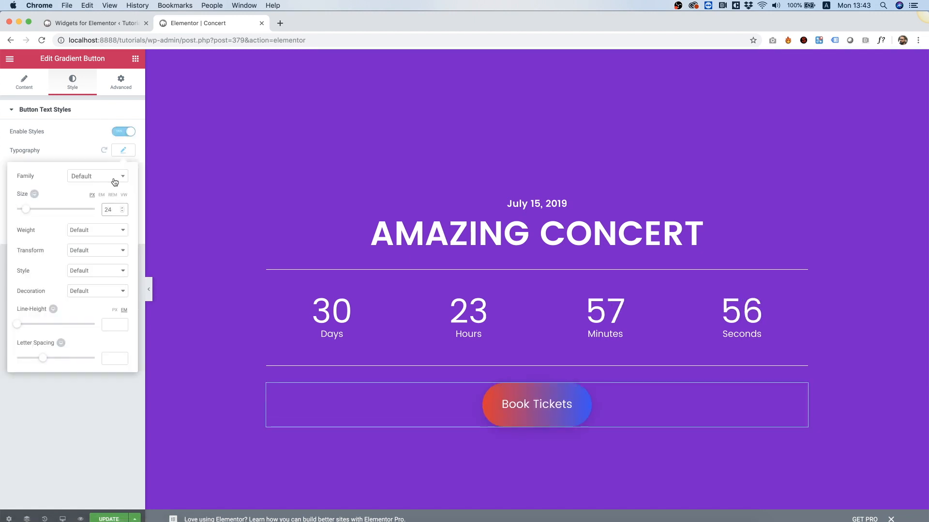
pyautogui.write('pa')
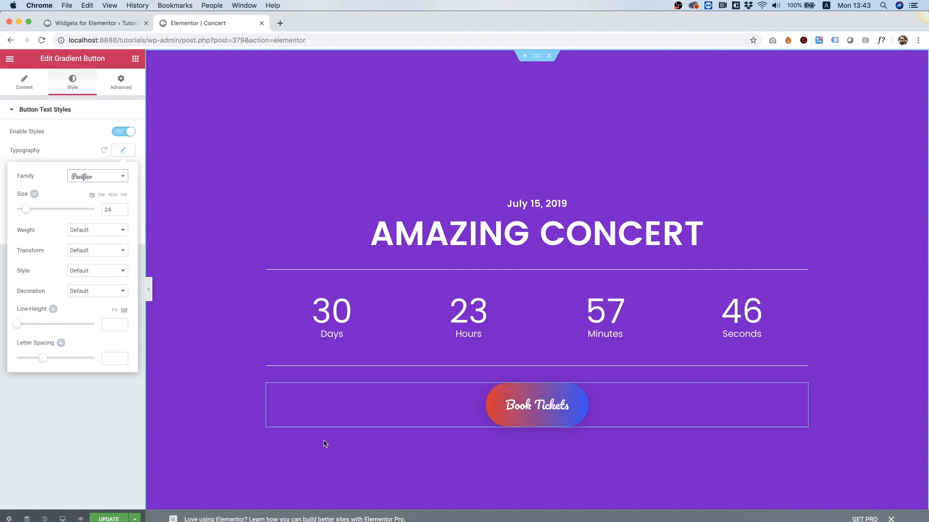
pyautogui.click(89, 23)
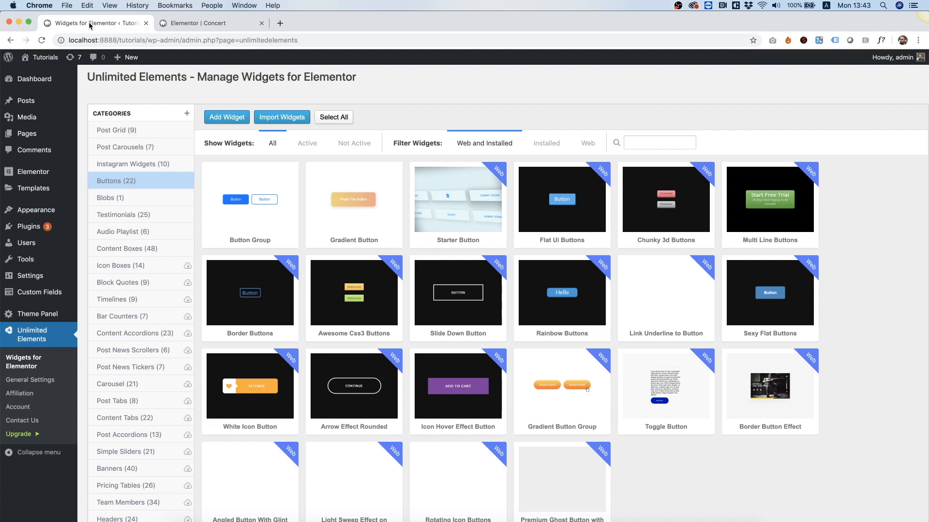
pyautogui.moveTo(144, 282)
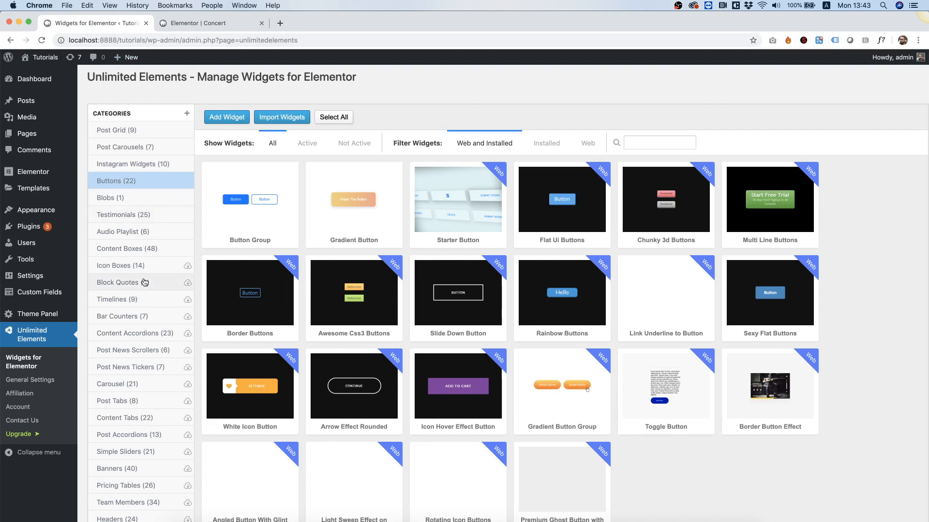
# Open the Audio Playlist category in the Unlimited Elements widget manager
pyautogui.click(123, 232)
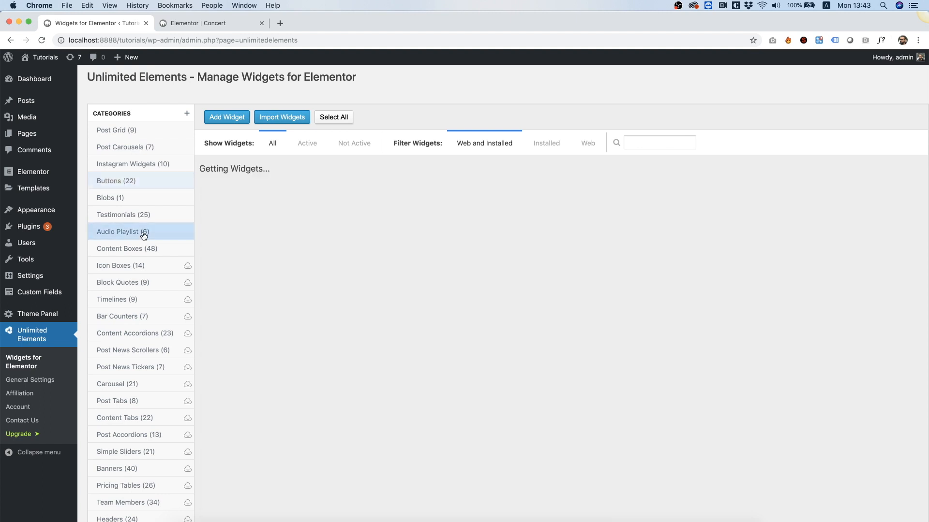
pyautogui.click(123, 231)
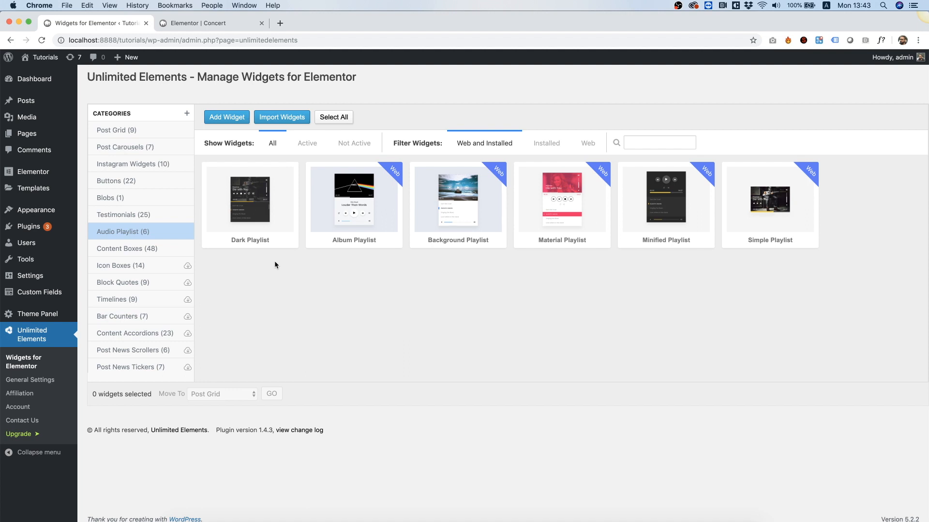
pyautogui.moveTo(101, 234)
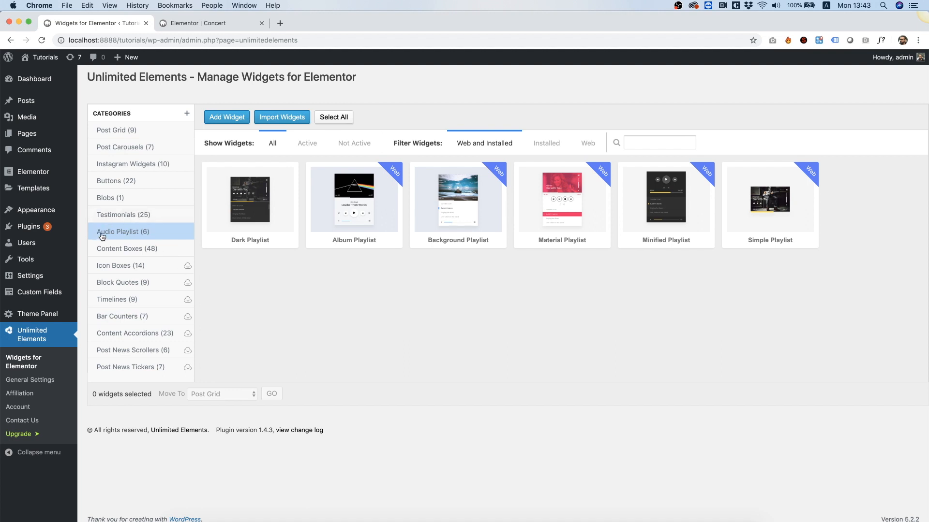
pyautogui.moveTo(120, 239)
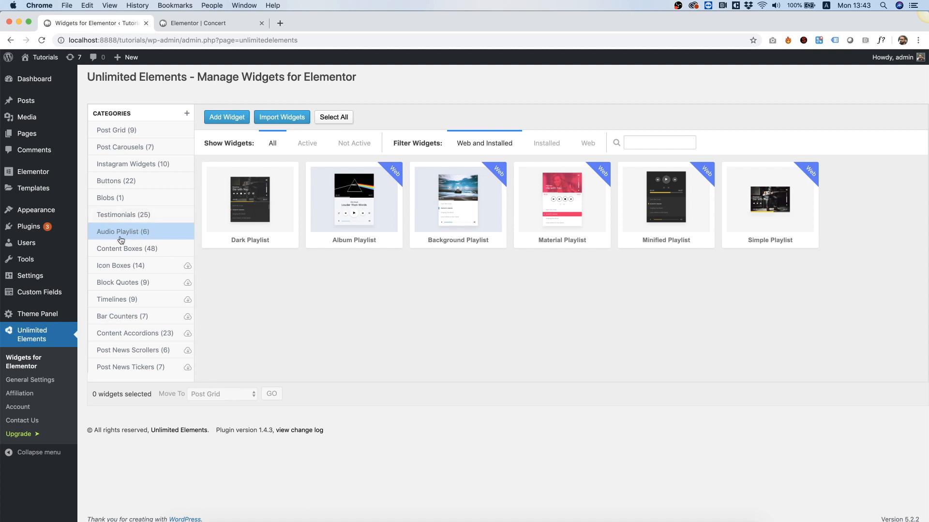
pyautogui.moveTo(128, 239)
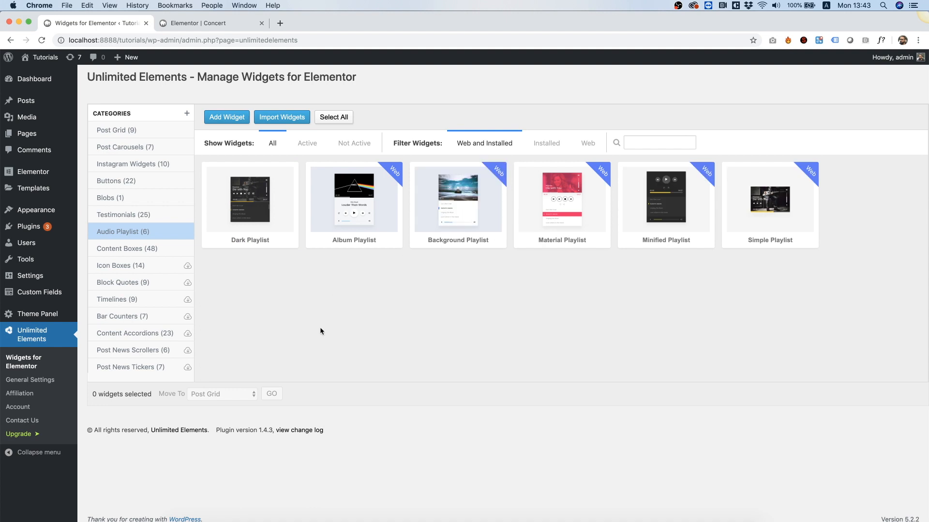
pyautogui.moveTo(258, 284)
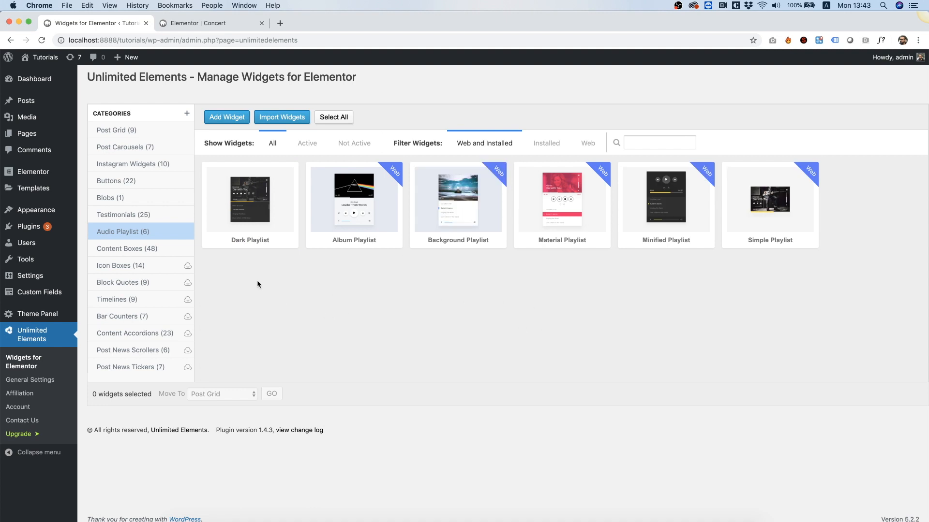
pyautogui.moveTo(257, 272)
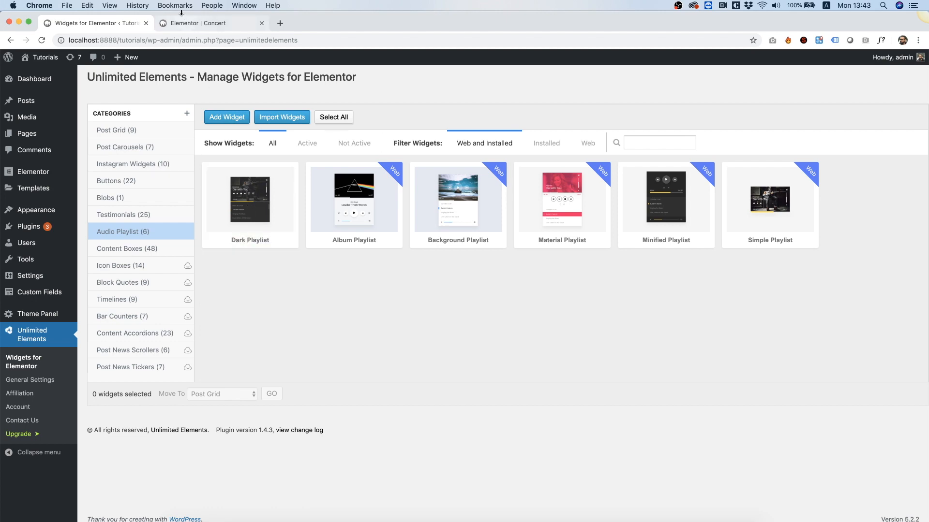
# Search widgets for 'play' and drop Dark Playlist into the empty section under About the Concert
pyautogui.click(210, 23)
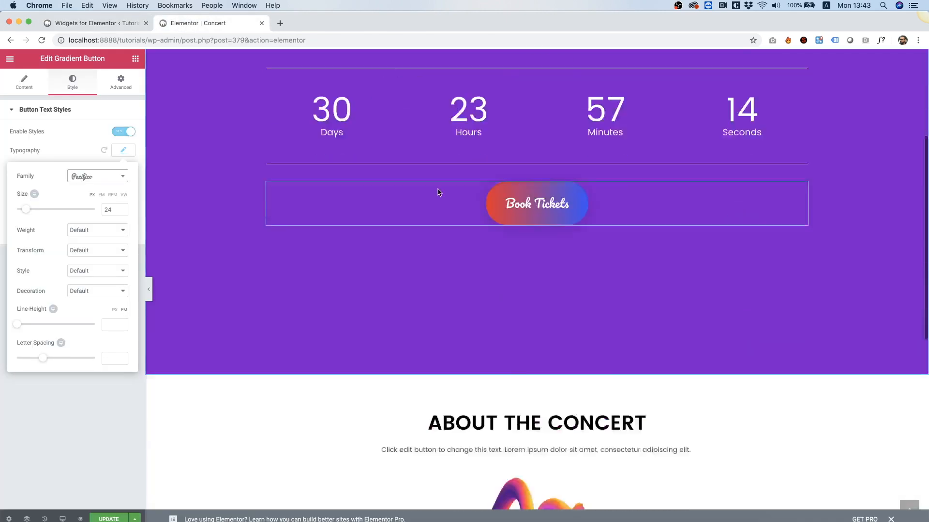
pyautogui.scroll(-3)
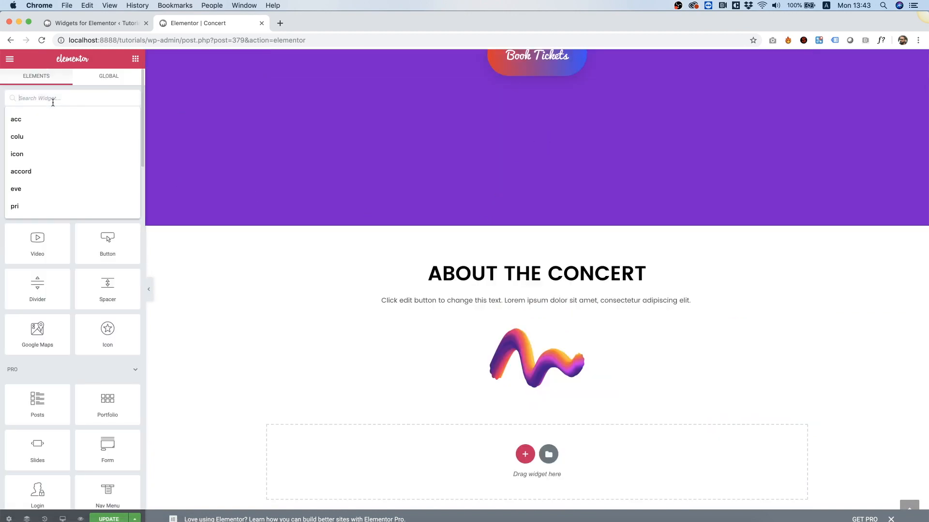
pyautogui.write('play')
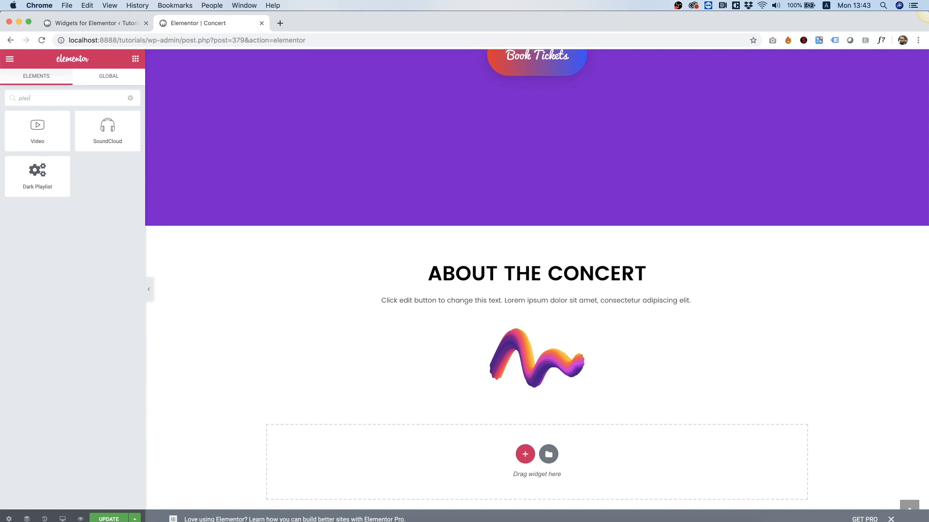
pyautogui.moveTo(37, 171); pyautogui.dragTo(480, 355)
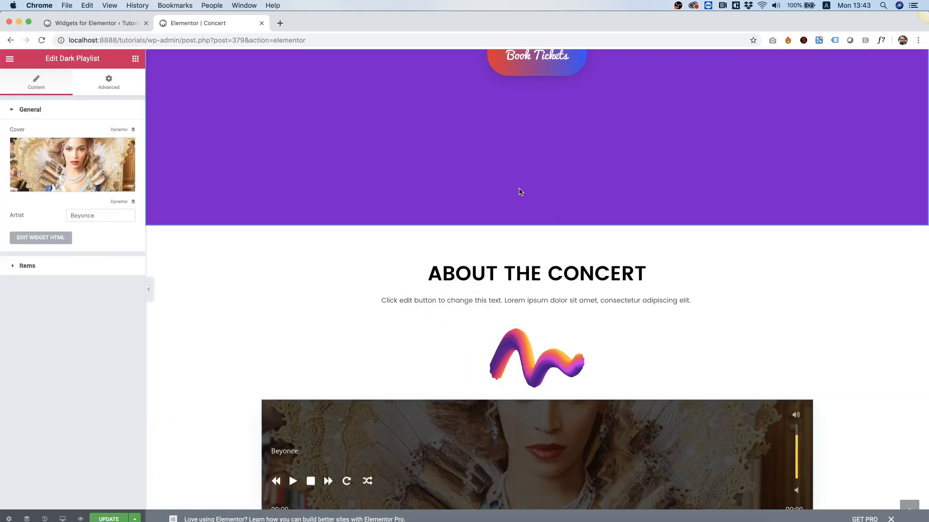
# Expand the Dark Playlist's Items settings to reveal Item #1 through #4
pyautogui.scroll(-3)
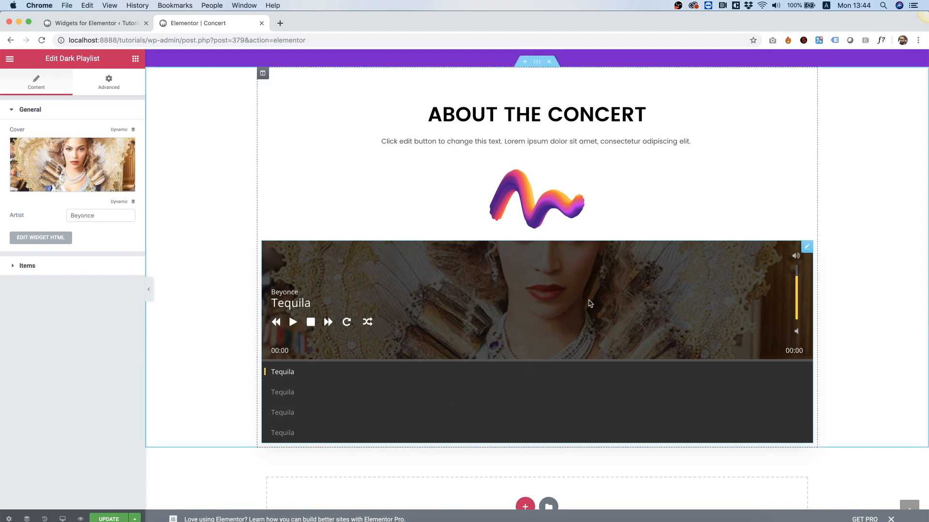
pyautogui.moveTo(510, 348)
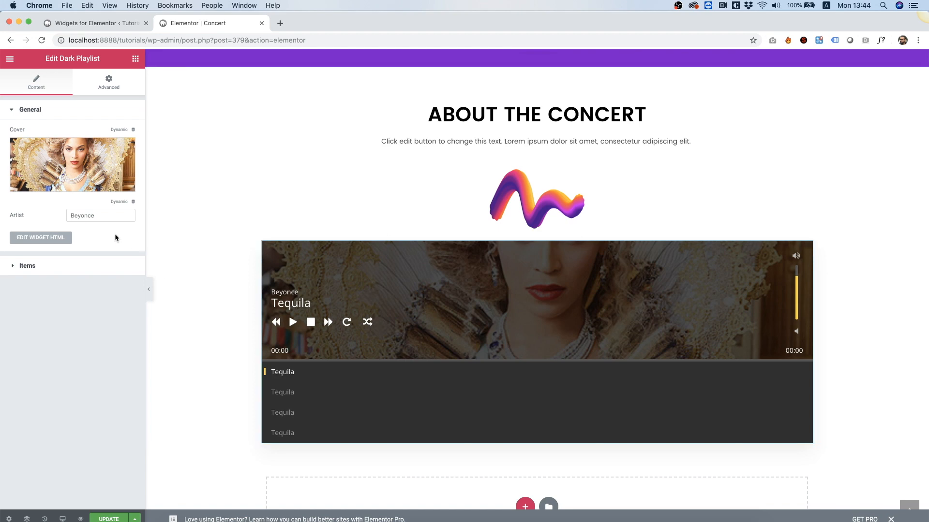
pyautogui.click(100, 215)
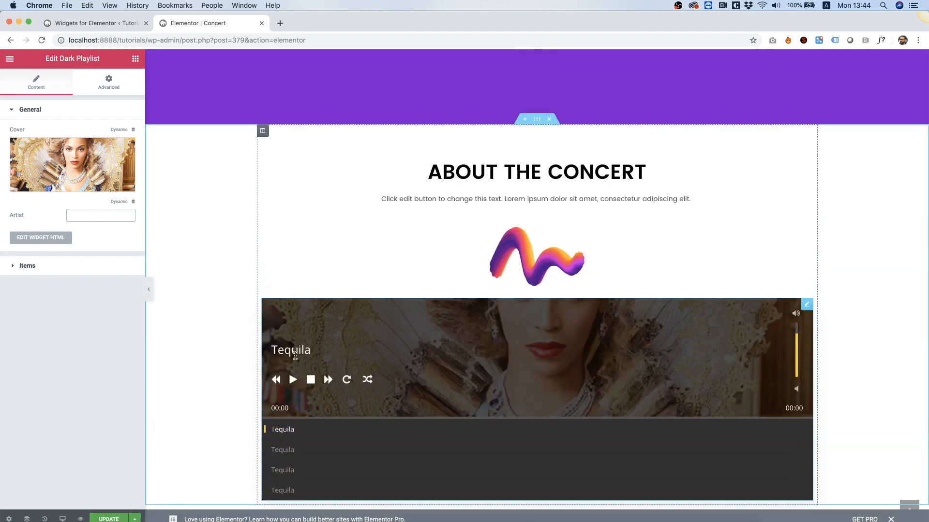
pyautogui.moveTo(298, 361)
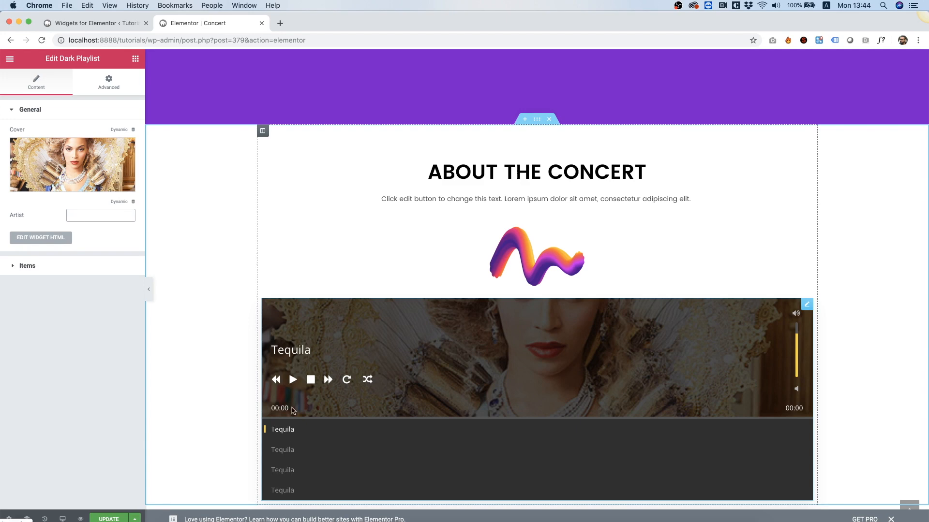
pyautogui.moveTo(459, 320)
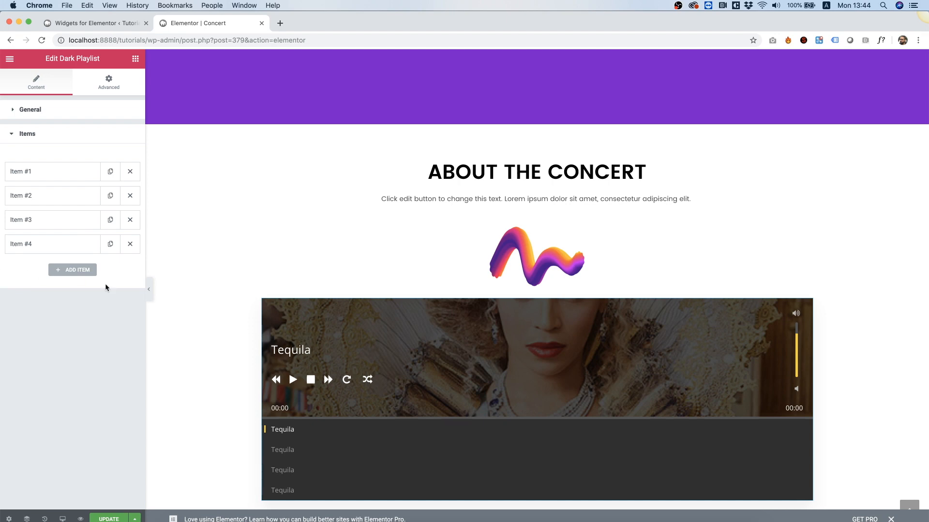
# Delete the fourth track and assign an audio file to the first track
pyautogui.click(129, 244)
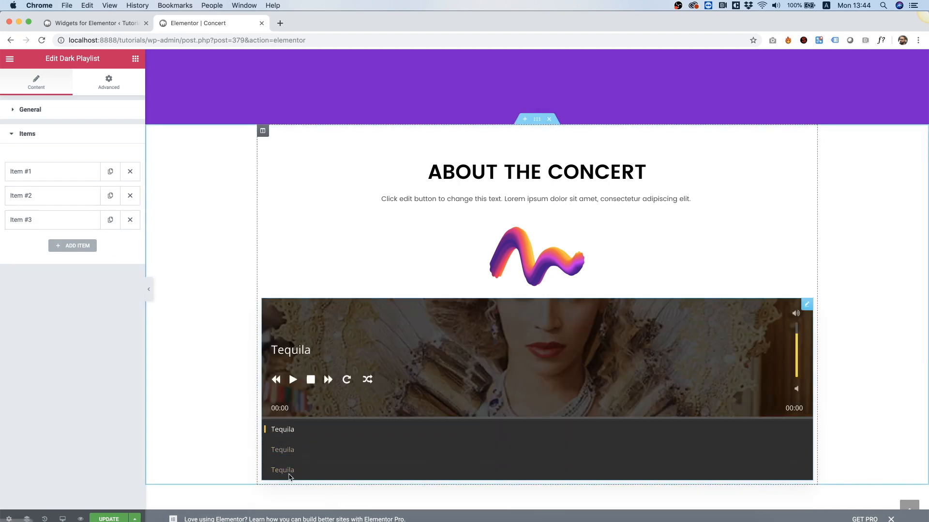
pyautogui.click(50, 172)
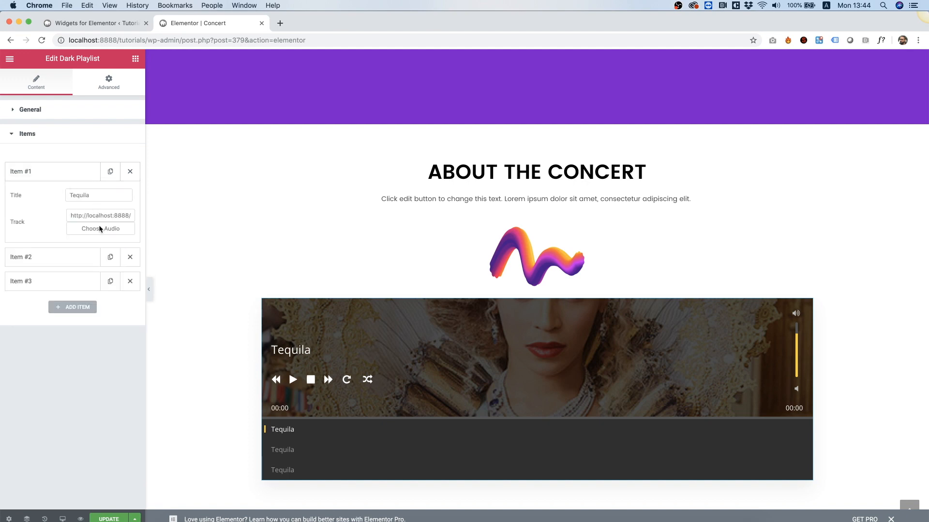
pyautogui.click(100, 228)
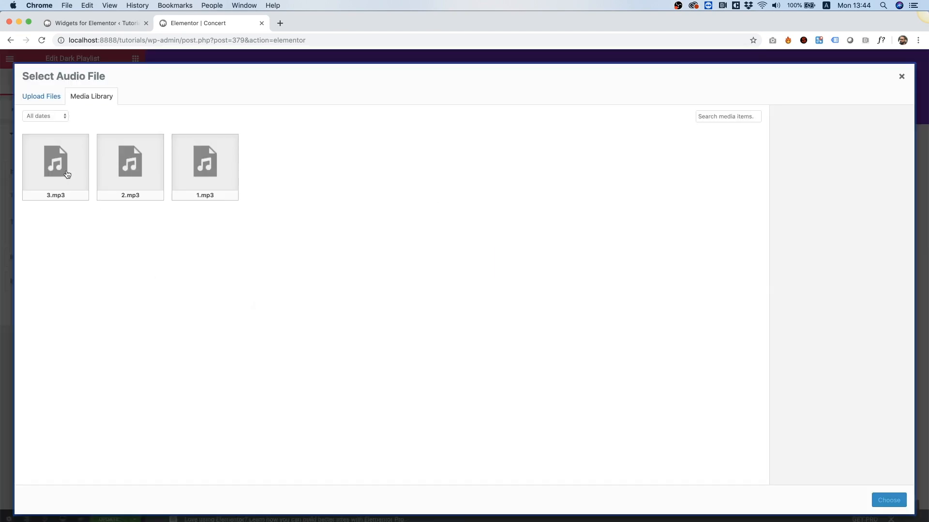
pyautogui.moveTo(345, 90)
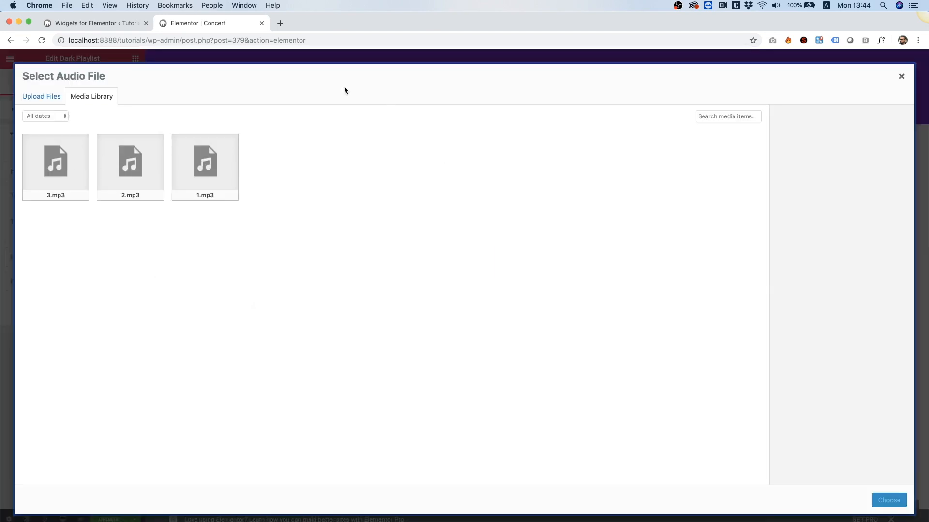
pyautogui.click(204, 162)
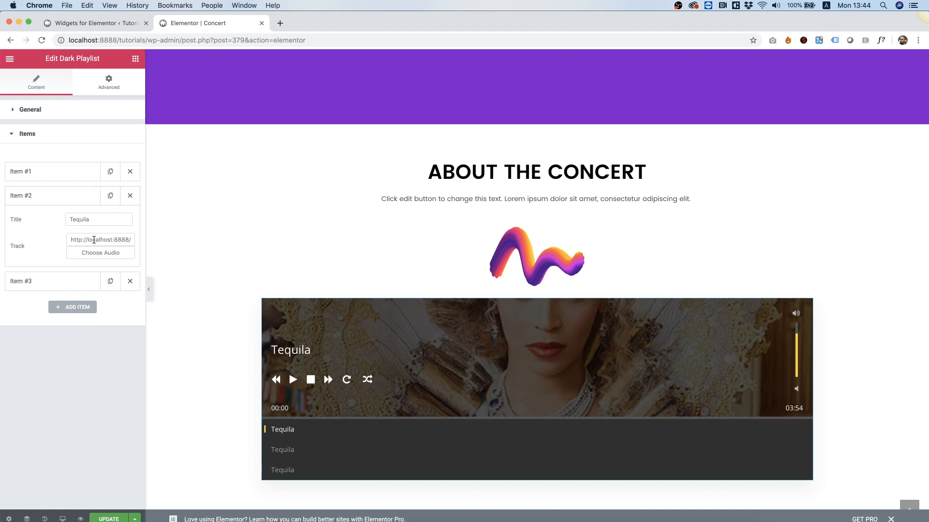
# Assign 2.mp3 and 3.mp3 to tracks two and three, titling track two 'Track Two'
pyautogui.click(100, 253)
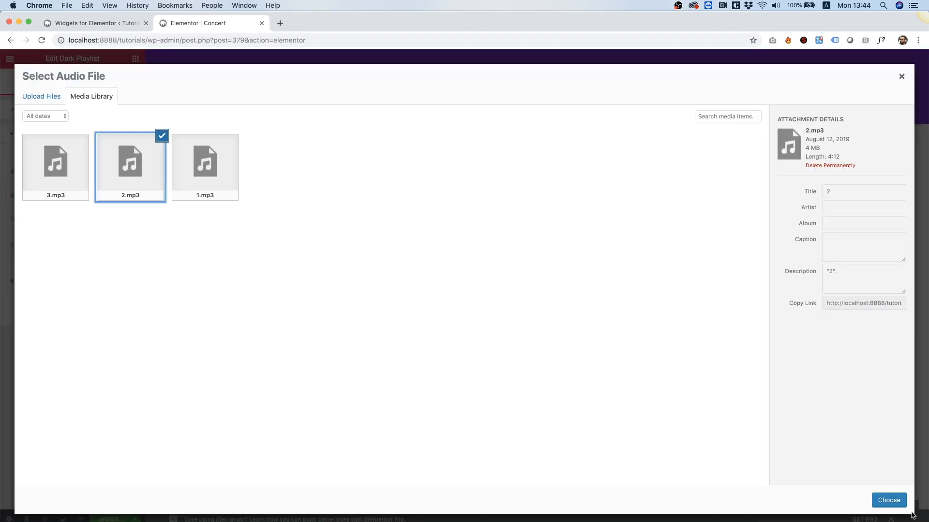
pyautogui.click(888, 499)
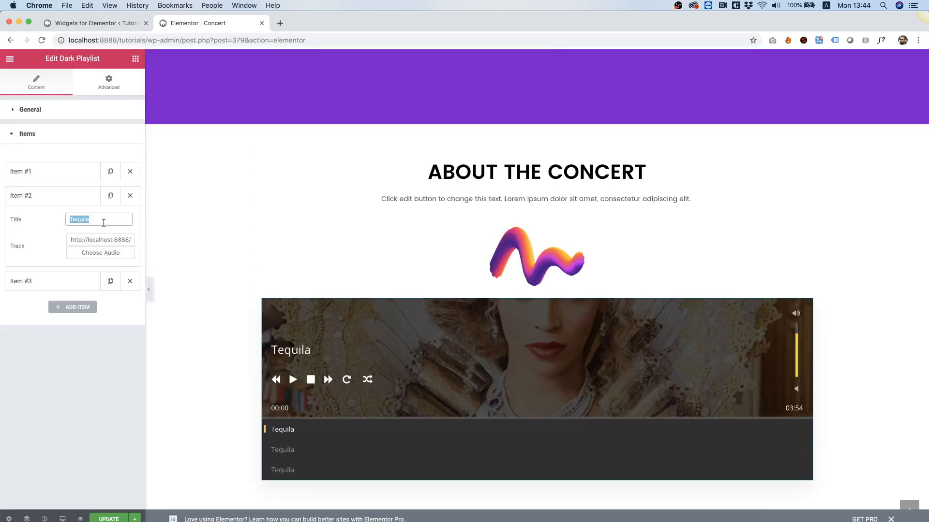
pyautogui.write('Tra')
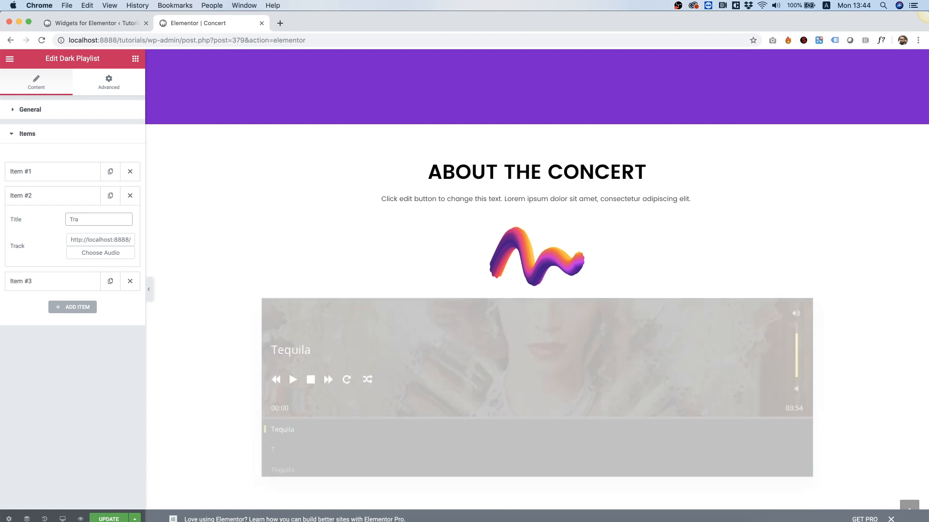
pyautogui.write('Track Two')
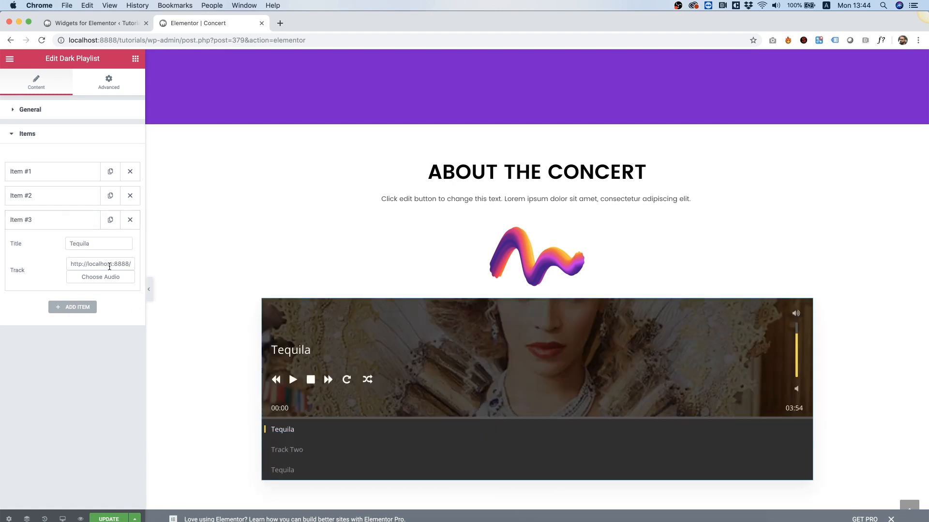
pyautogui.click(100, 277)
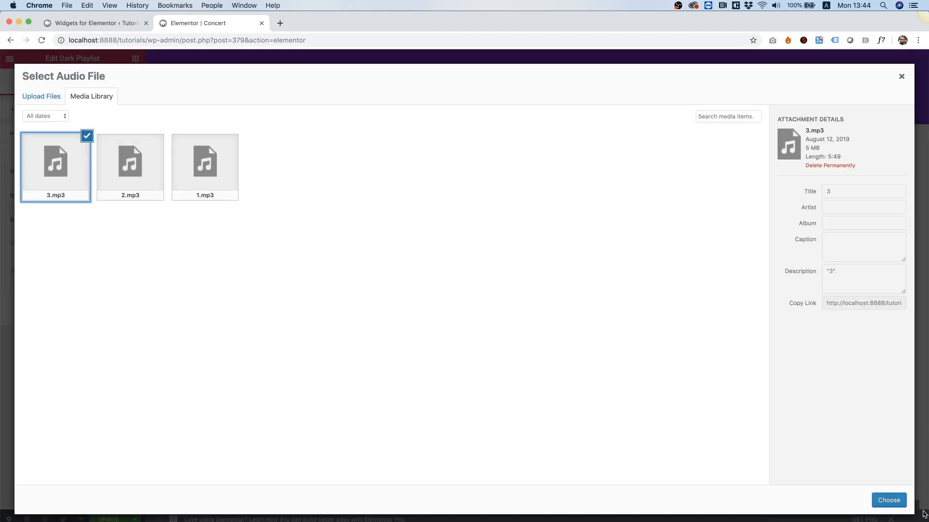
pyautogui.click(889, 500)
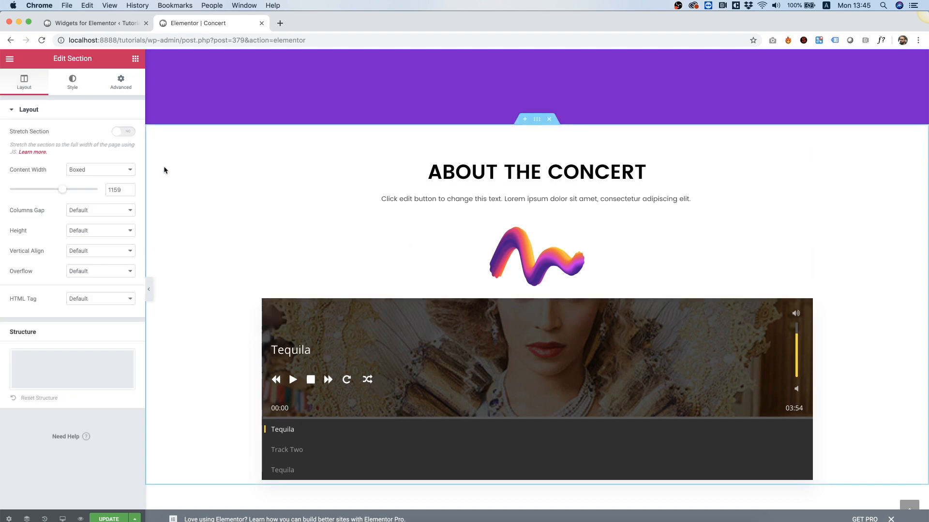
# Preview a 500 content width on the About the Concert section, then clear the width
pyautogui.moveTo(64, 189); pyautogui.dragTo(39, 190)
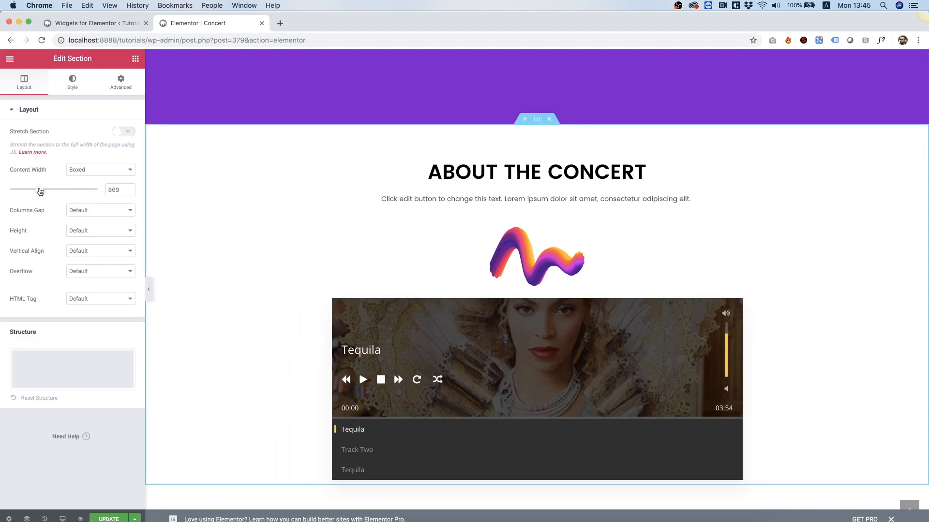
pyautogui.moveTo(39, 189); pyautogui.dragTo(9, 189)
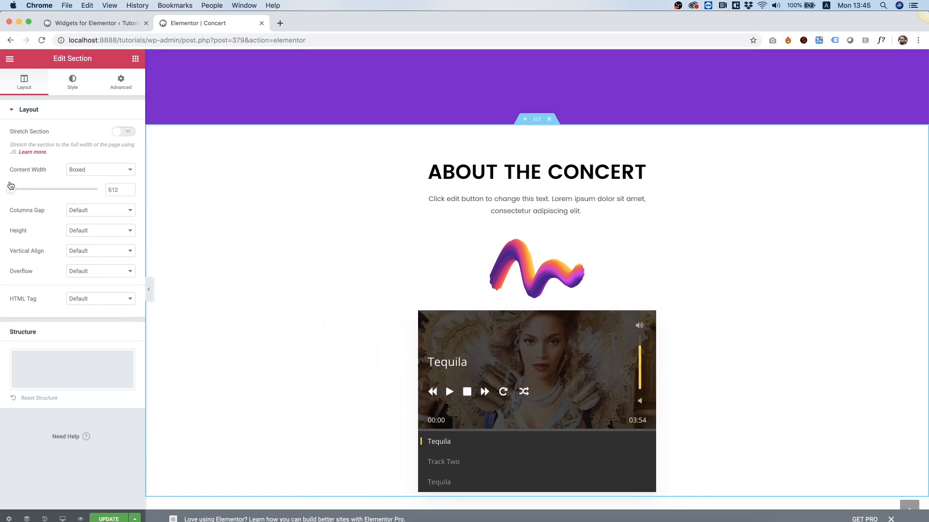
pyautogui.moveTo(11, 189); pyautogui.dragTo(10, 190)
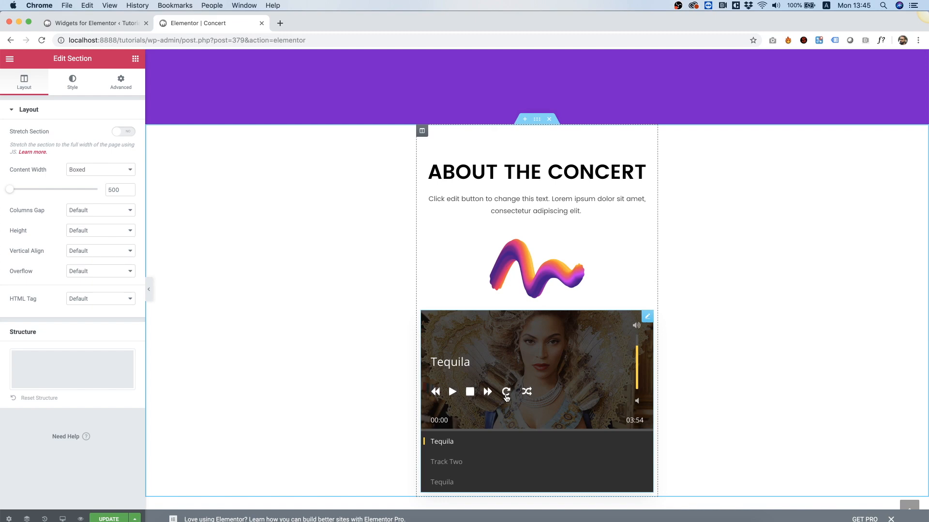
pyautogui.moveTo(511, 400)
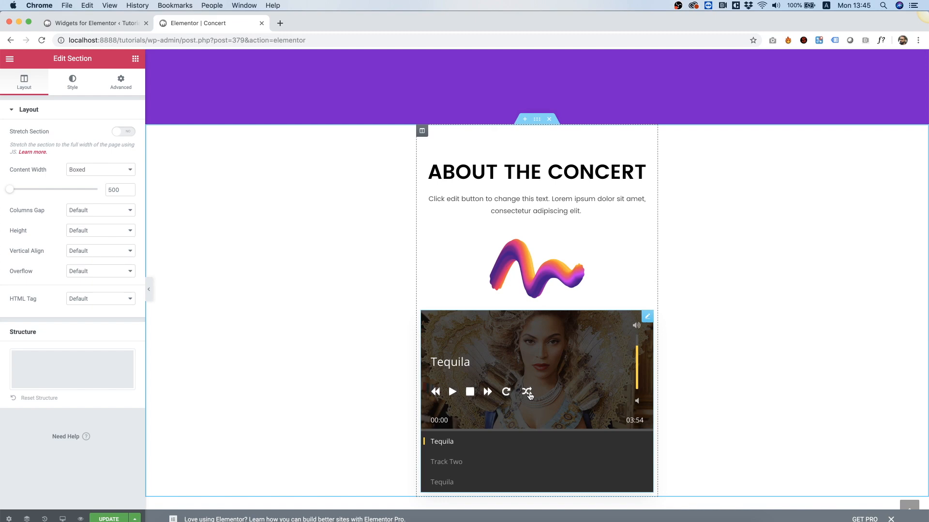
pyautogui.moveTo(638, 363)
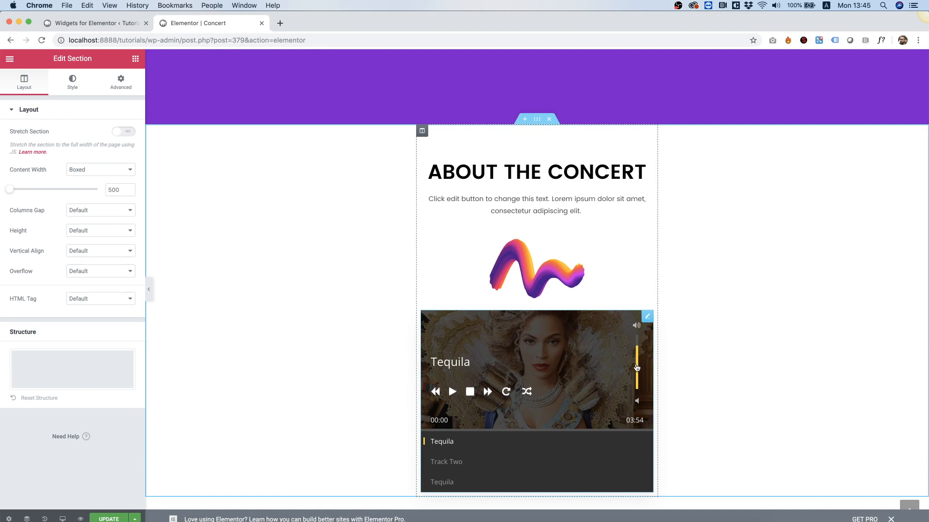
pyautogui.moveTo(517, 435)
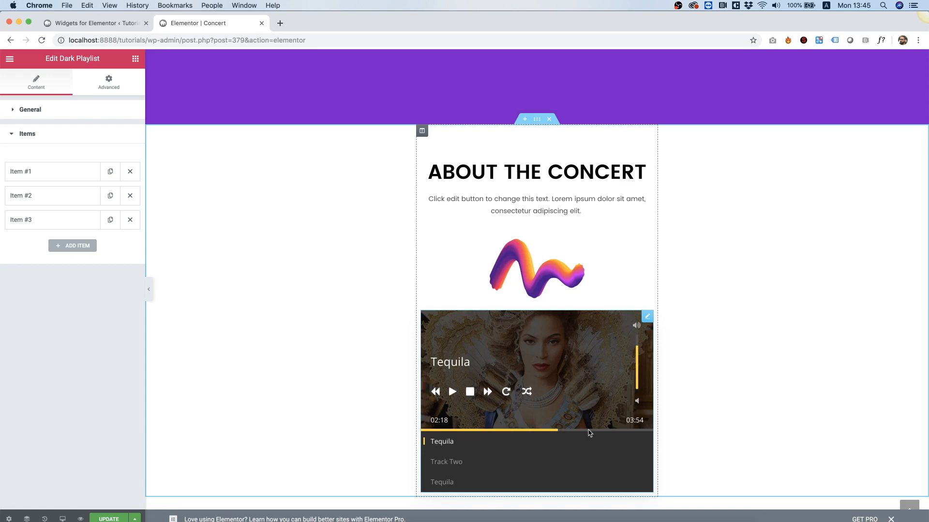
pyautogui.click(592, 430)
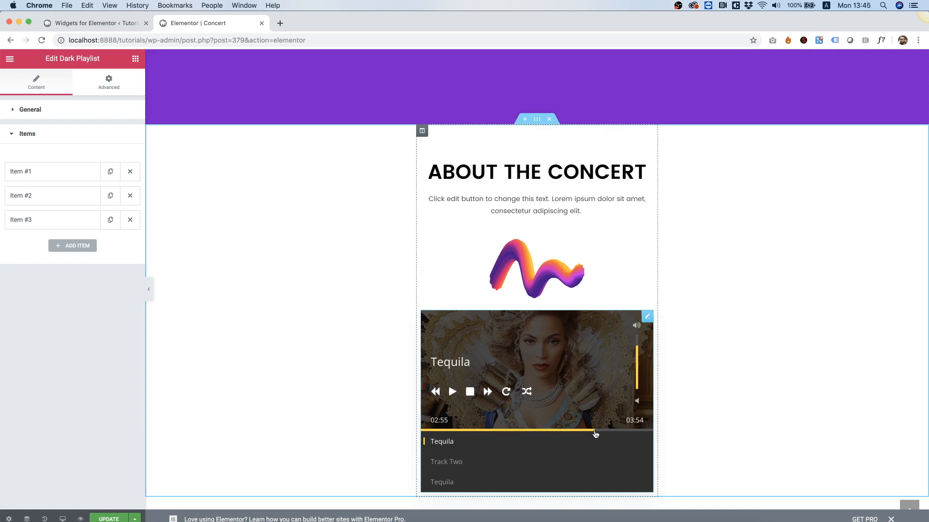
pyautogui.moveTo(592, 369)
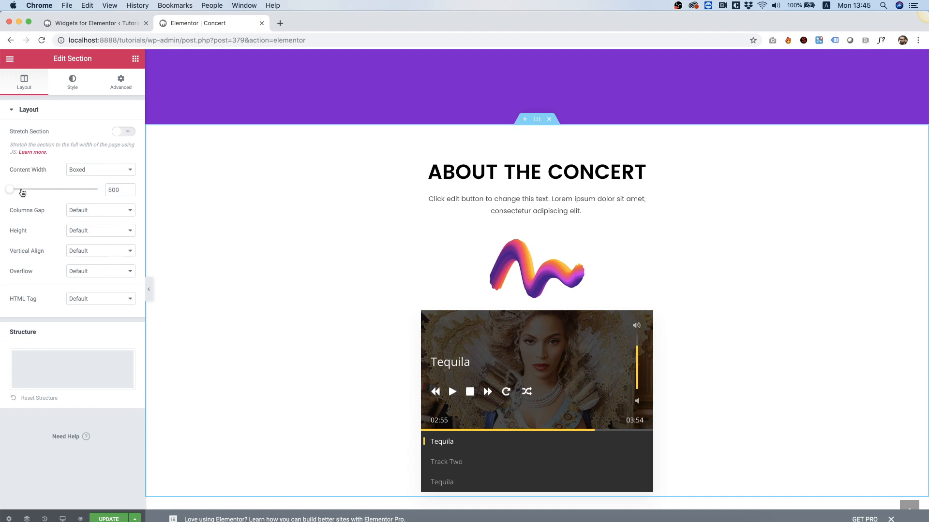
pyautogui.click(116, 189)
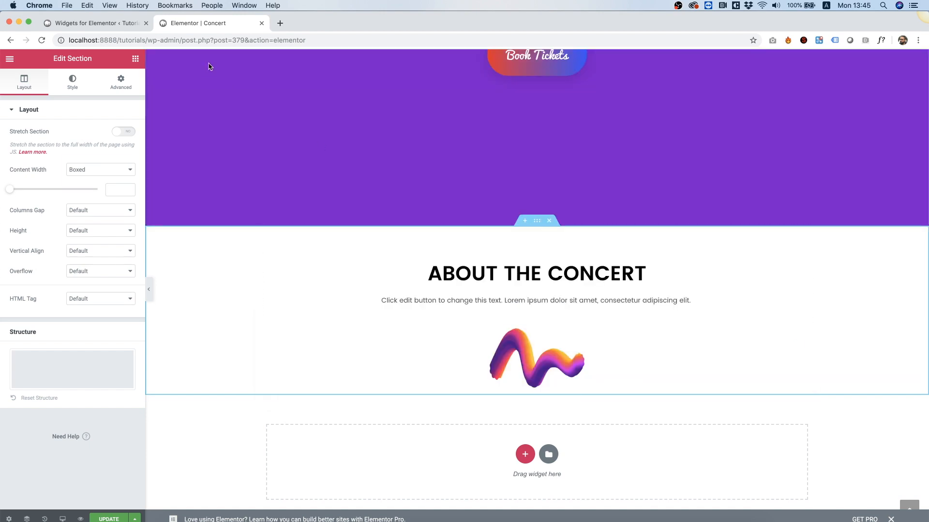
# Browse the Testimonials category and select Clean Testemonial Carousel
pyautogui.click(92, 23)
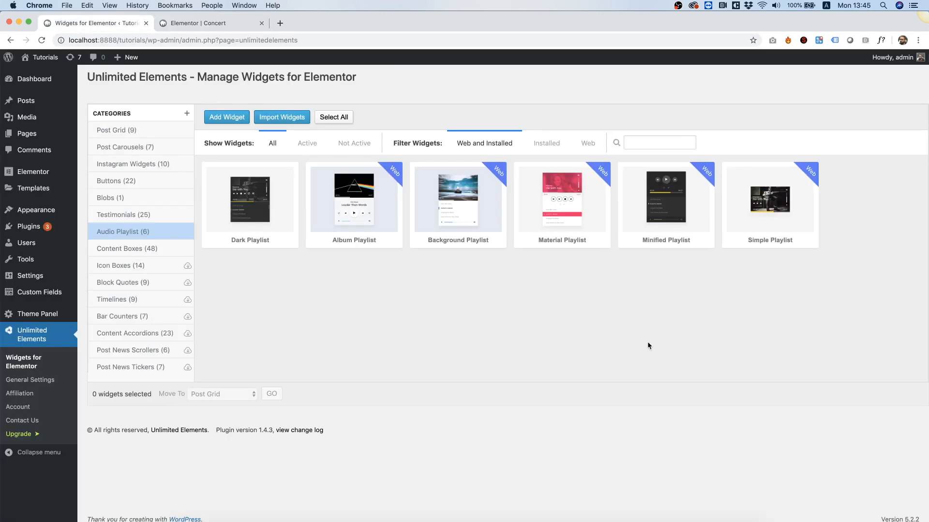
pyautogui.moveTo(472, 369)
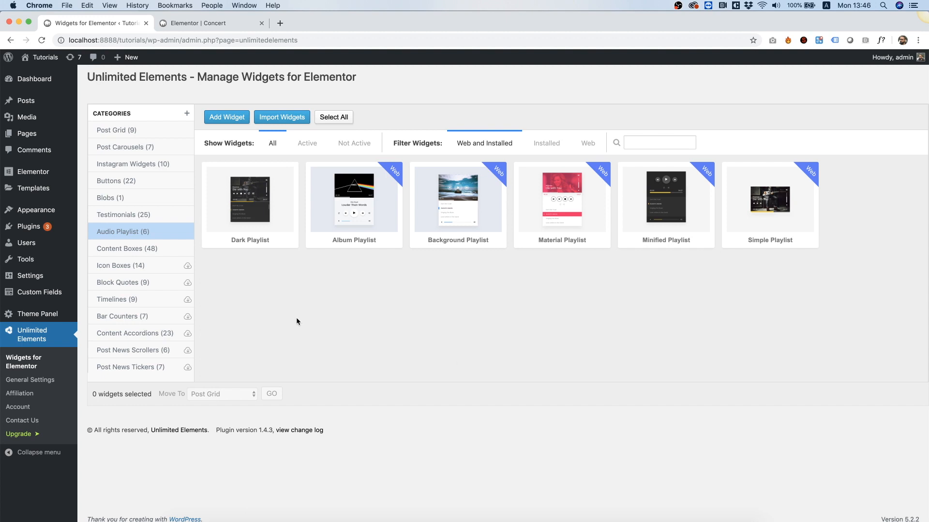
pyautogui.click(123, 214)
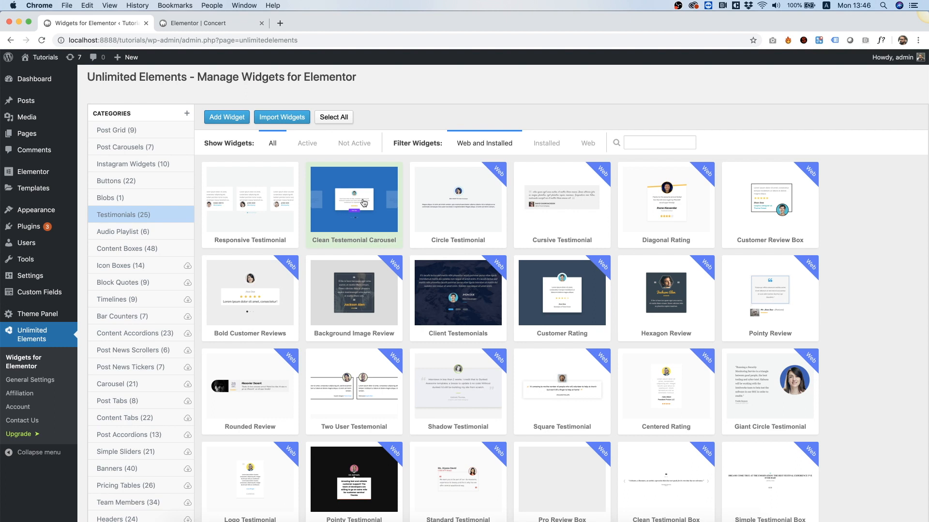
pyautogui.click(210, 22)
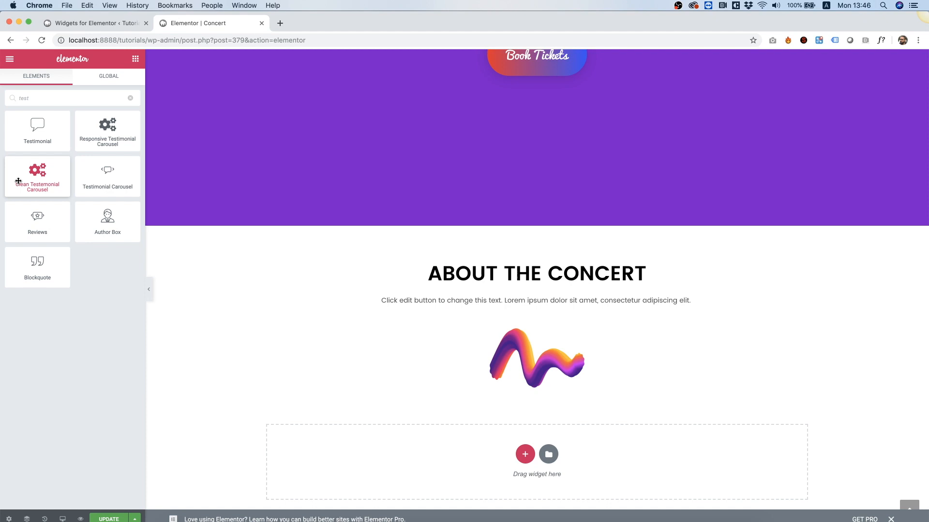
pyautogui.moveTo(107, 177)
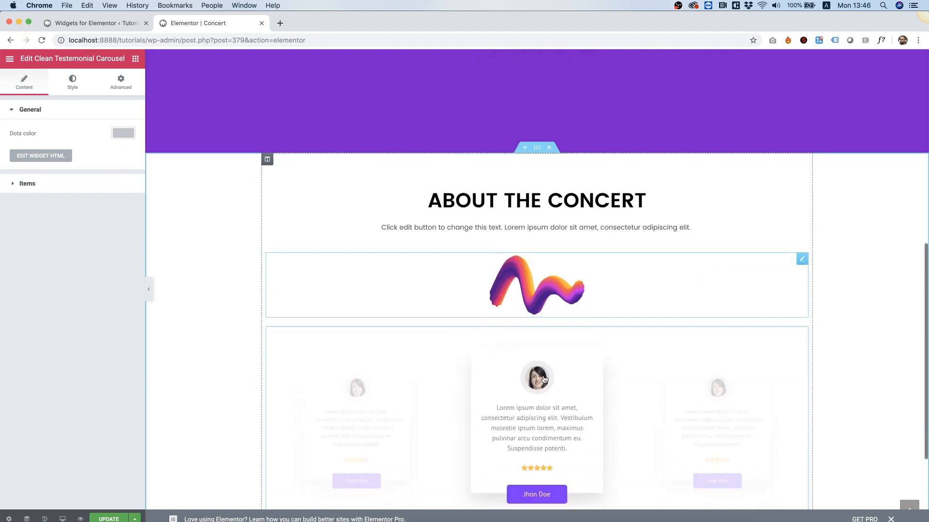
# Place the Clean Testemonial Carousel below the concert logo and turn its dots black
pyautogui.scroll(-3)
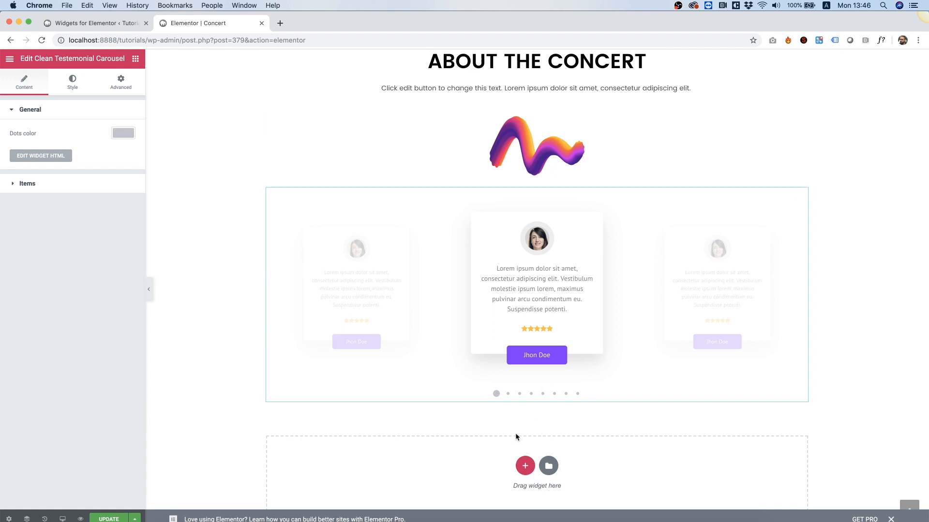
pyautogui.click(507, 393)
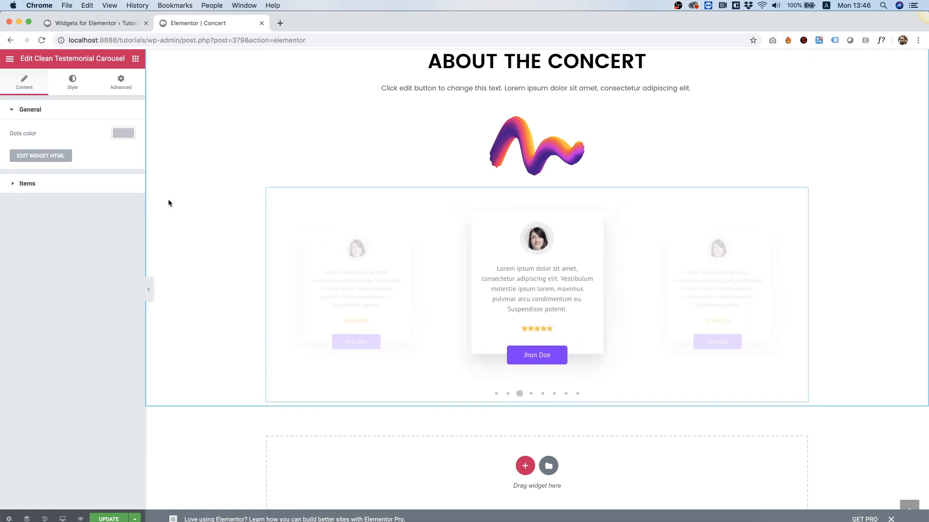
pyautogui.click(123, 132)
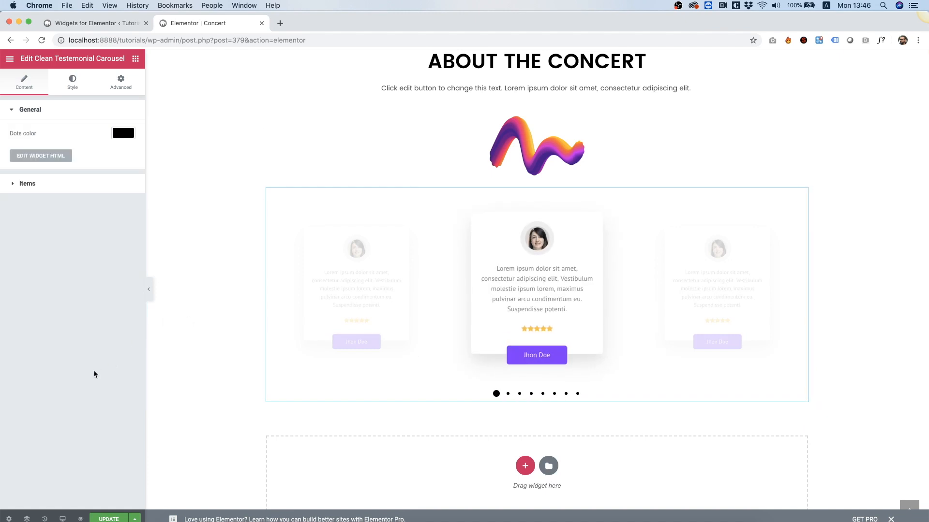
# Make the first testimonial item's button background pink (#ff1cb7) and show the widget's Style settings
pyautogui.click(27, 182)
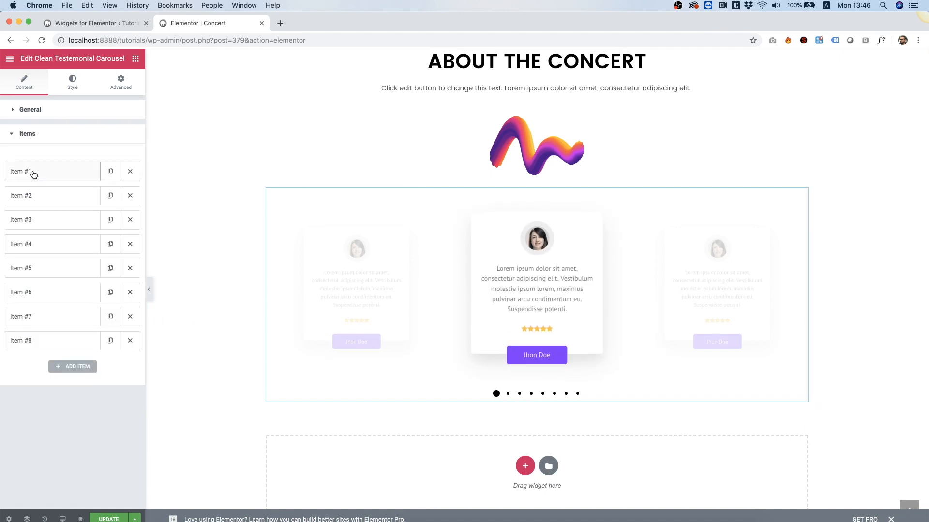
pyautogui.click(29, 172)
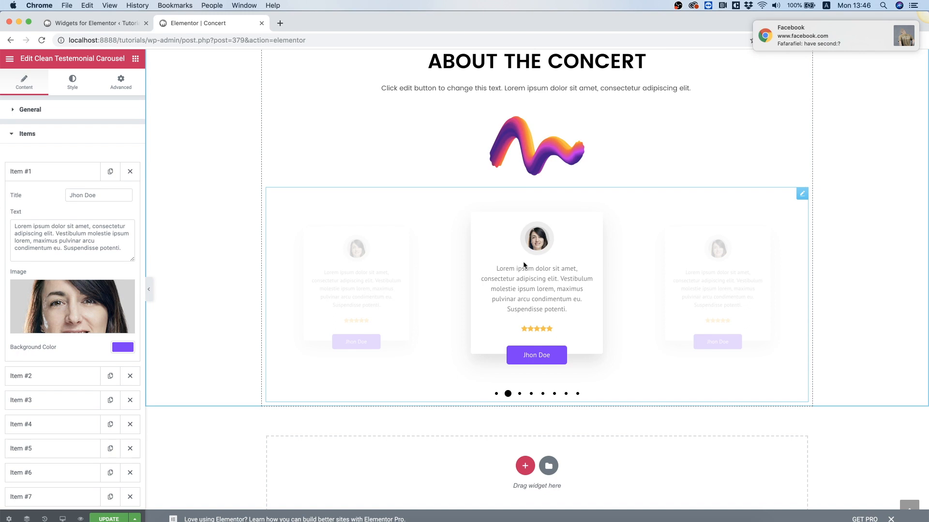
pyautogui.moveTo(545, 355)
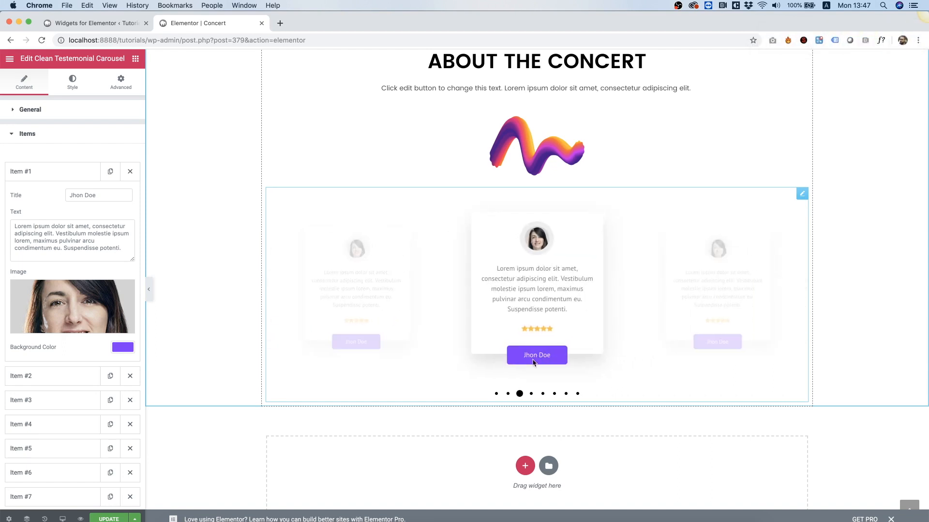
pyautogui.click(122, 347)
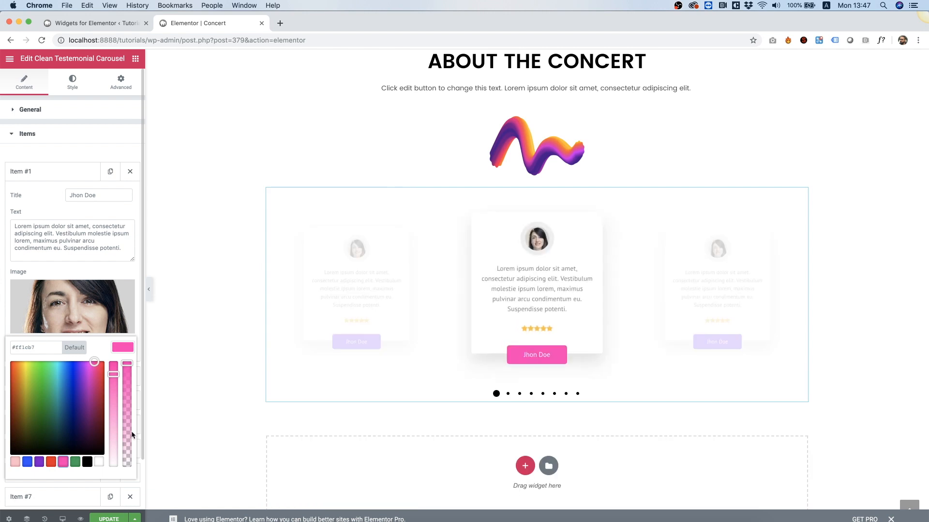
pyautogui.click(52, 218)
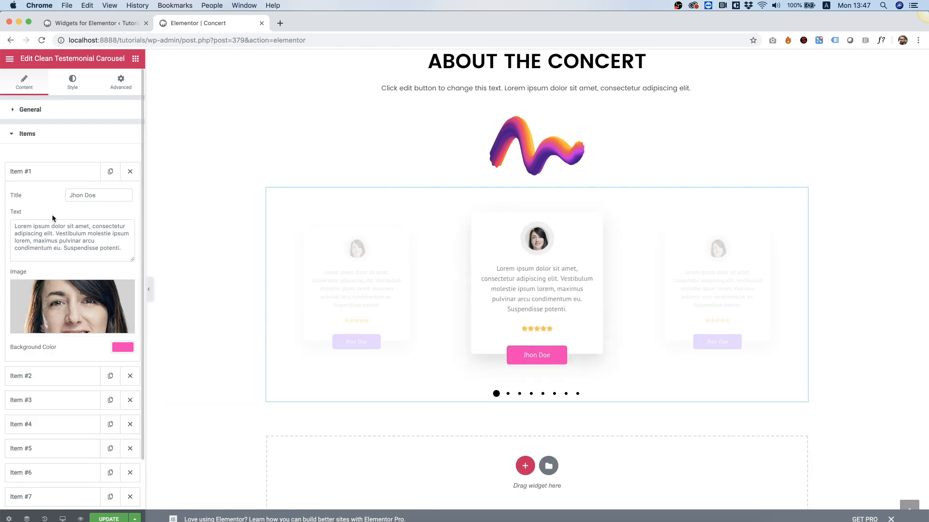
pyautogui.click(71, 82)
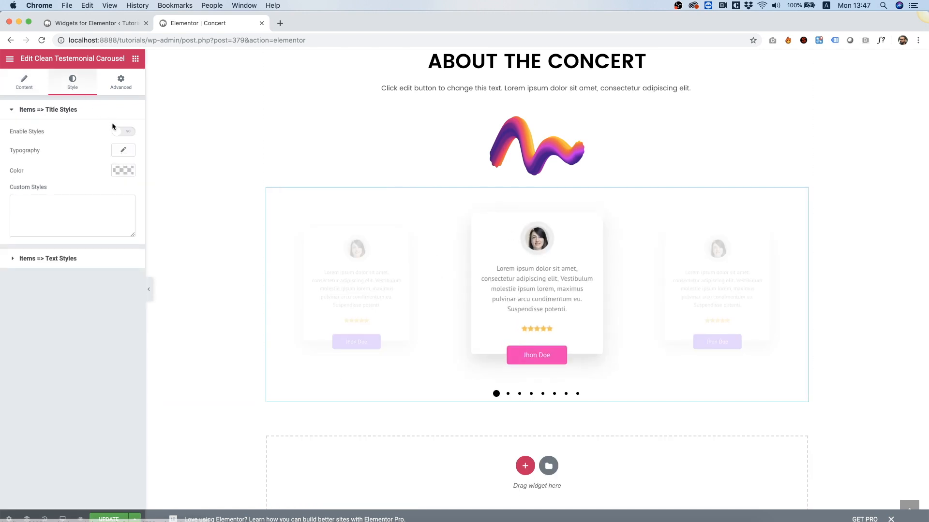
# Enable custom title styles and set testimonial names to Pacifico at size 23
pyautogui.click(124, 150)
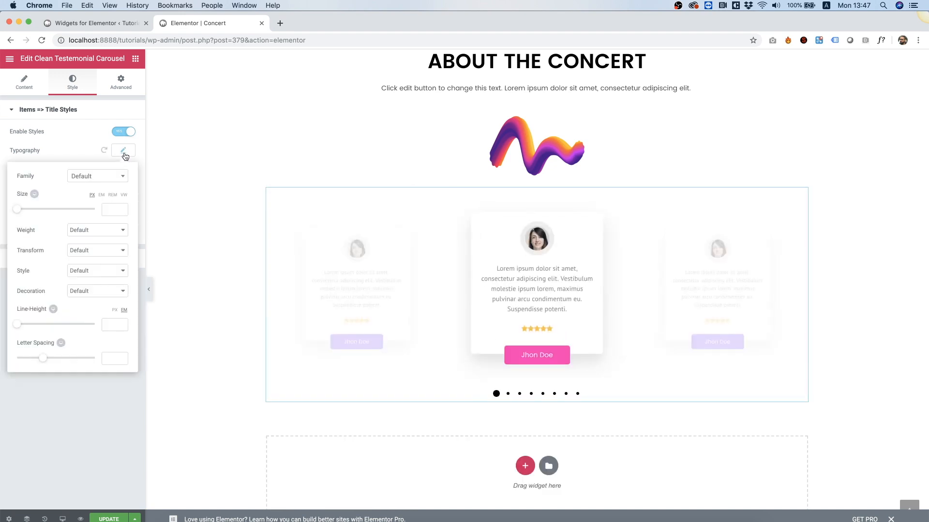
pyautogui.write('pac')
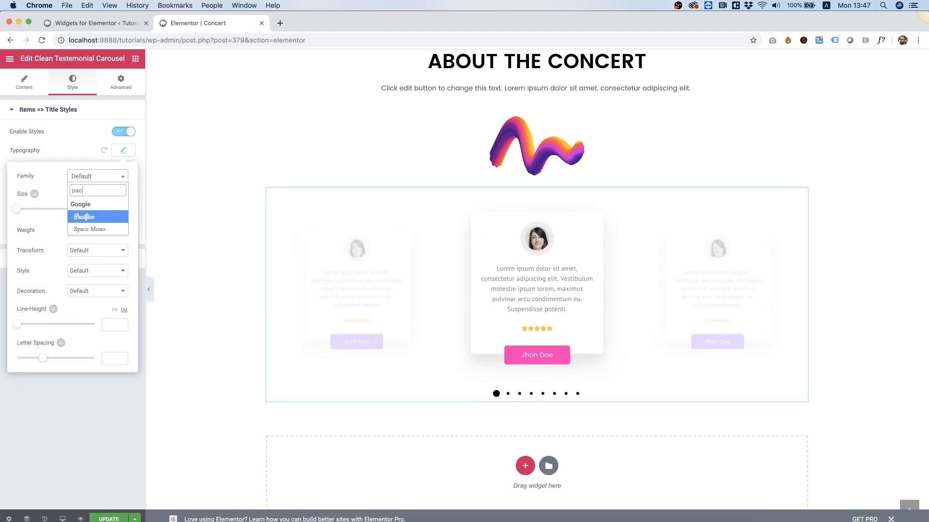
pyautogui.click(83, 216)
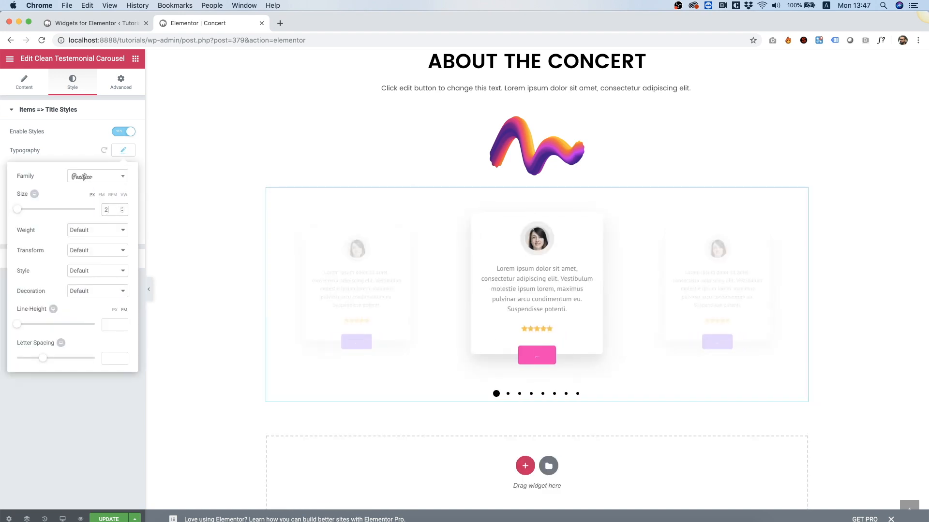
pyautogui.write('3')
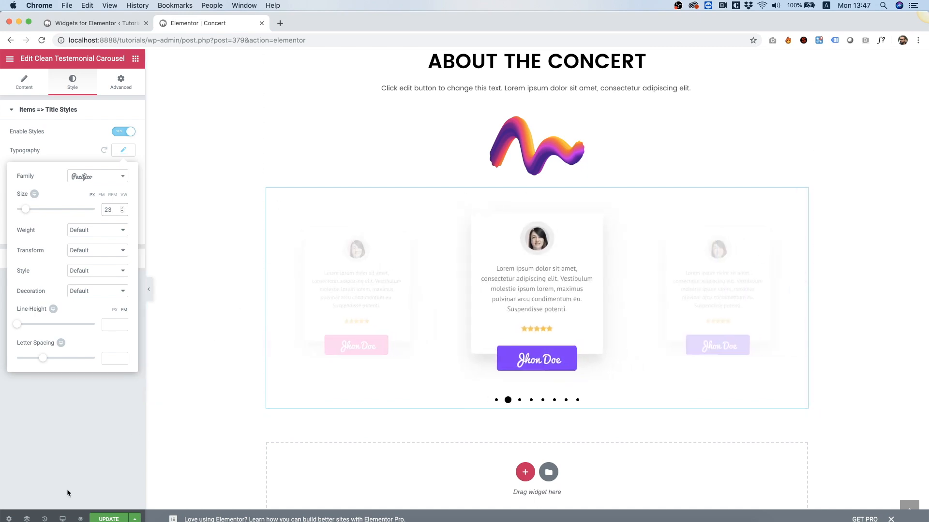
pyautogui.moveTo(63, 518)
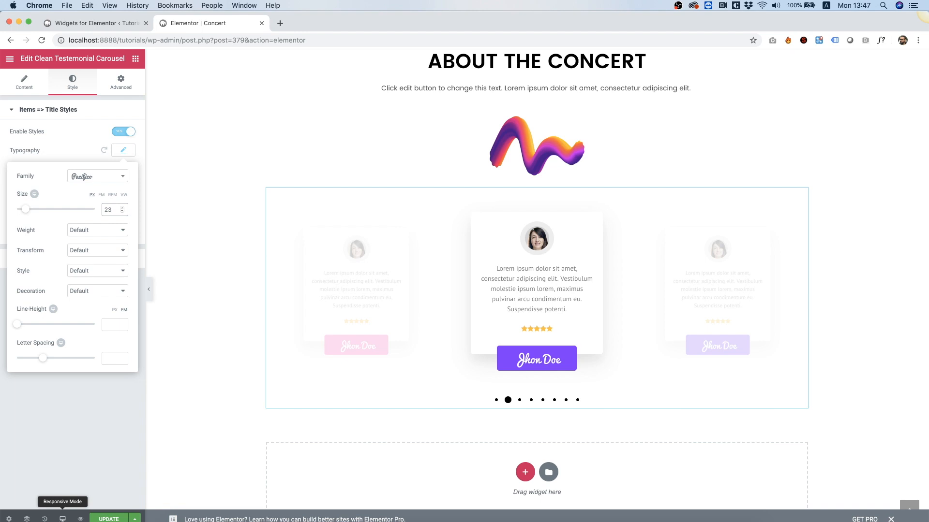
pyautogui.click(61, 518)
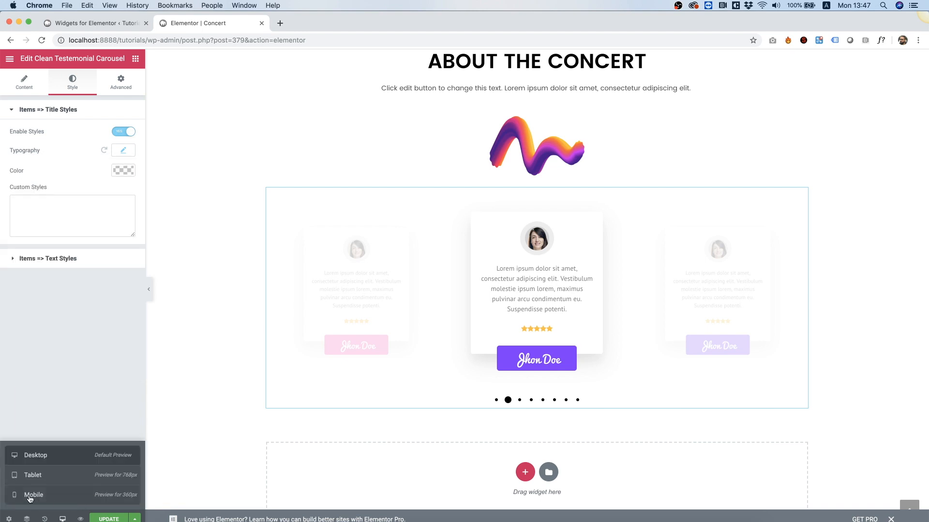
# Preview the page at mobile size and move the testimonial carousel to another slide
pyautogui.click(34, 494)
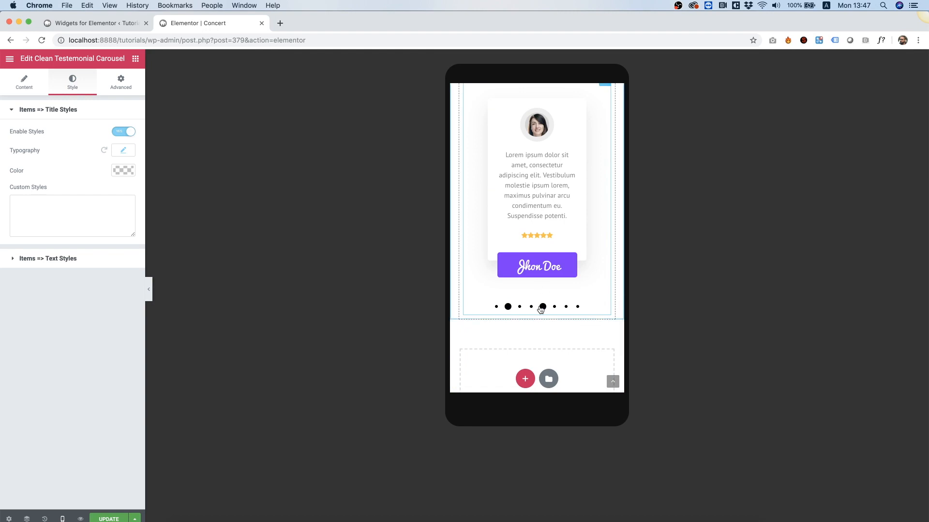
pyautogui.click(520, 307)
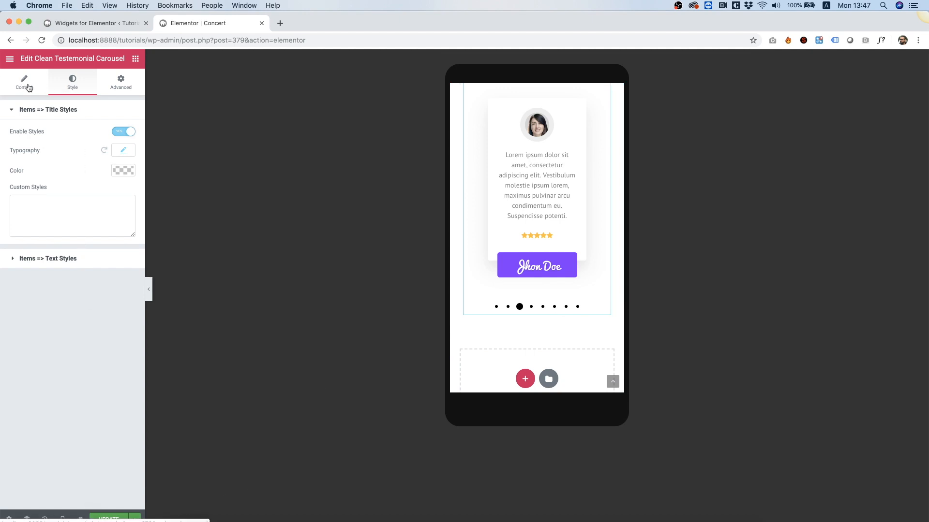
pyautogui.moveTo(44, 519)
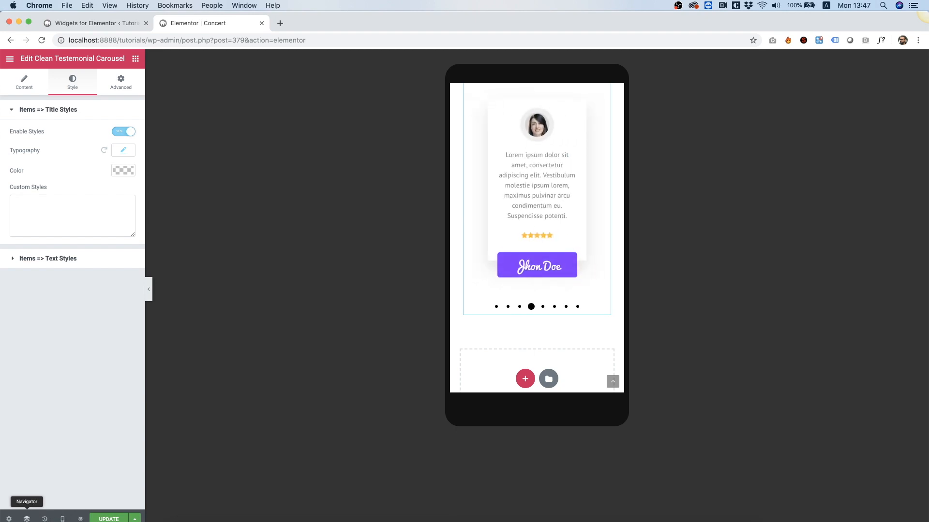
pyautogui.click(63, 518)
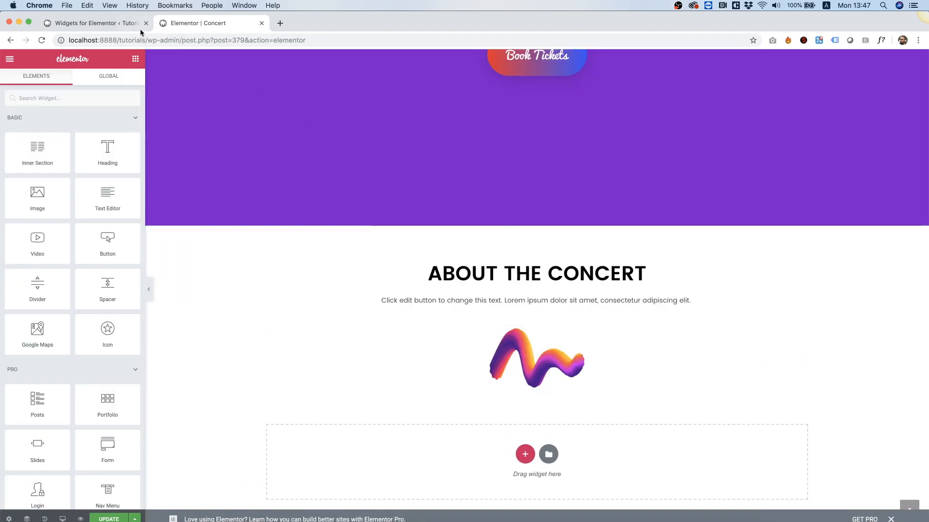
# View the nine widgets in Unlimited Elements' Post Grid category, then return to Elementor
pyautogui.click(92, 23)
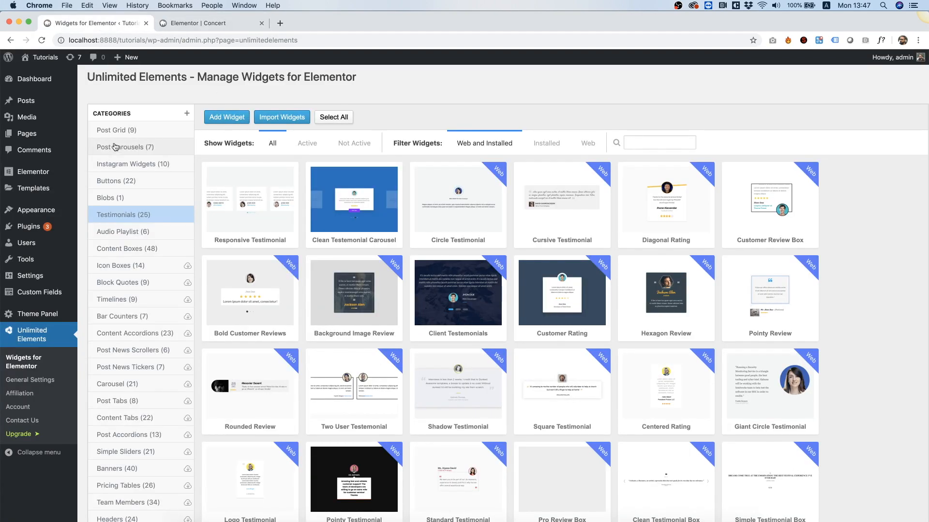
pyautogui.click(116, 130)
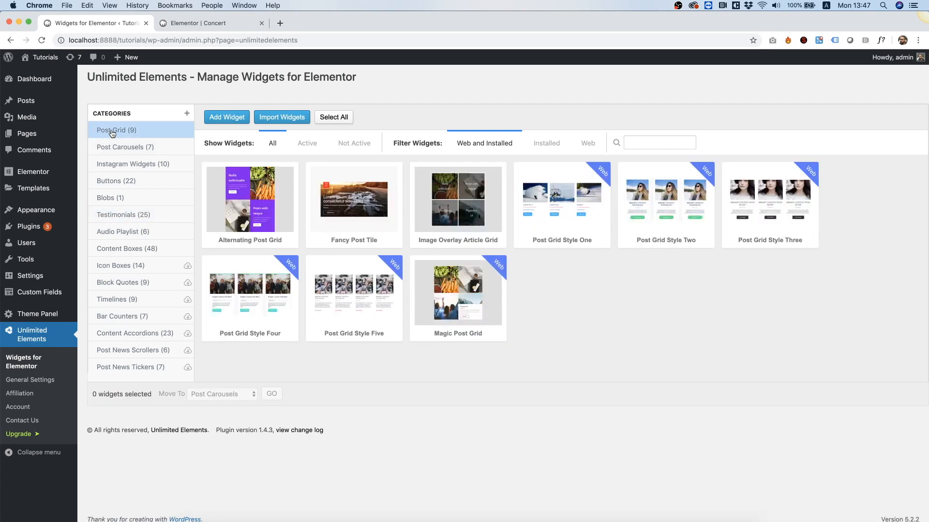
pyautogui.moveTo(196, 33)
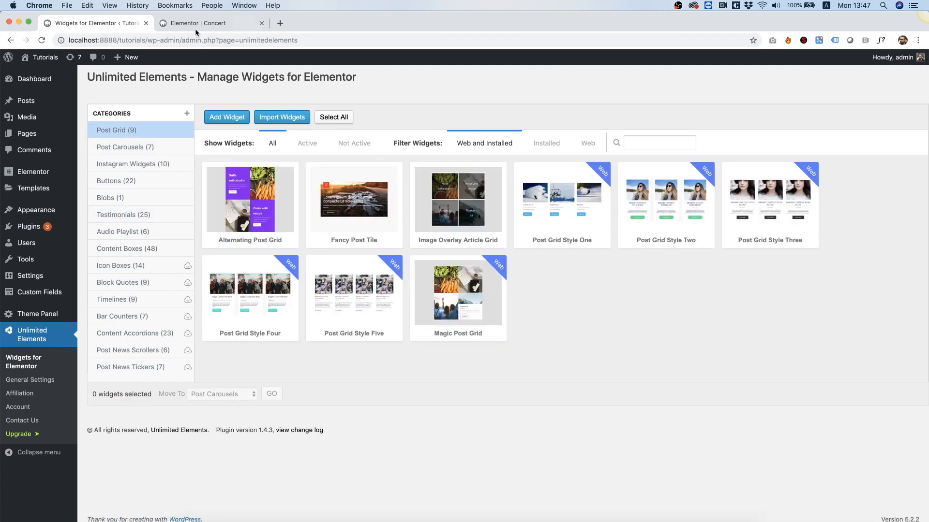
pyautogui.click(211, 22)
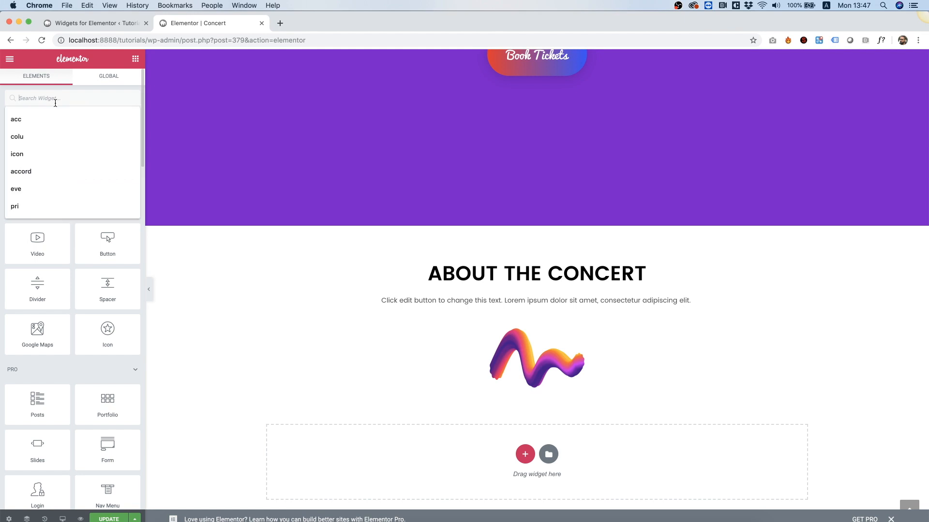
# Add an Alternating Post Grid below the concert heading and set its grid gap to 0
pyautogui.write('pos')
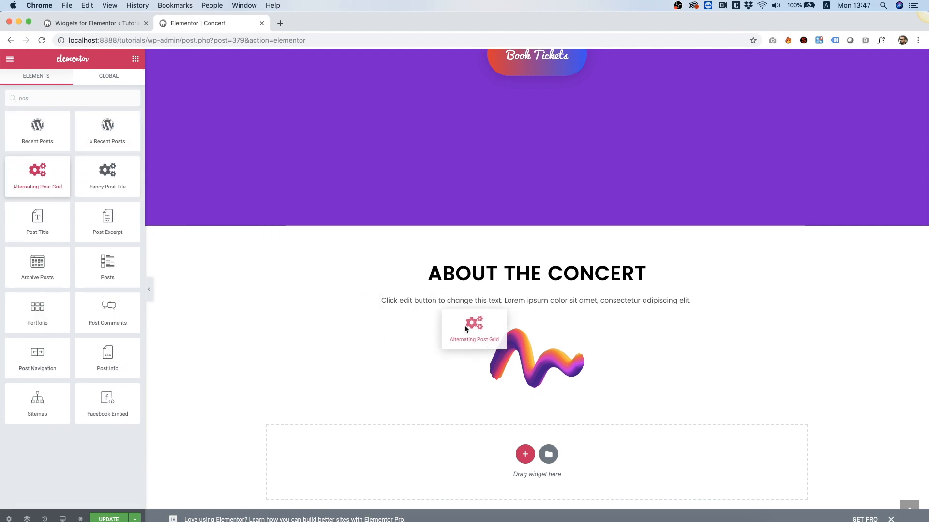
pyautogui.click(474, 329)
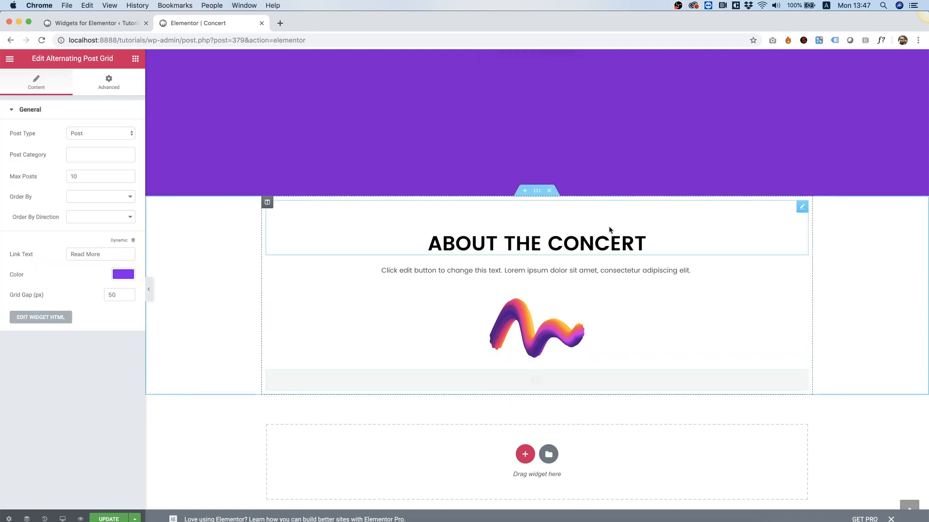
pyautogui.scroll(-3)
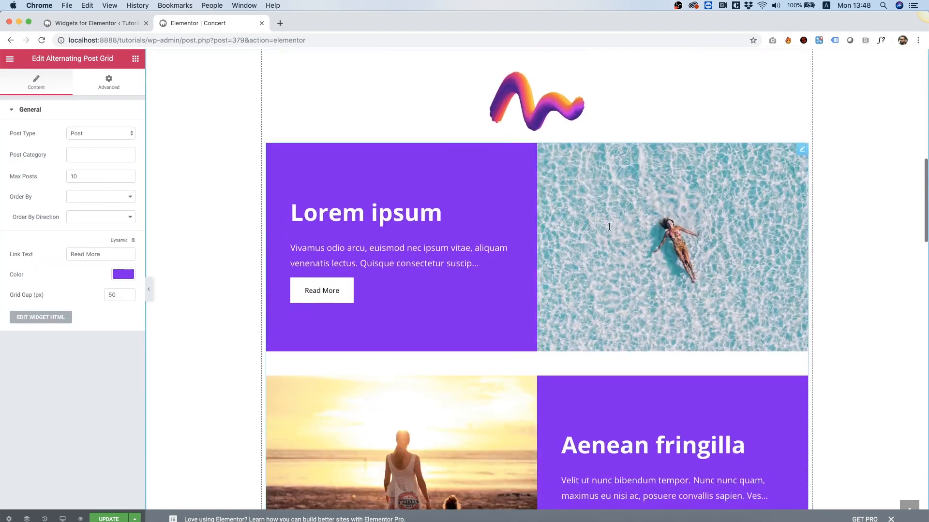
pyautogui.scroll(3)
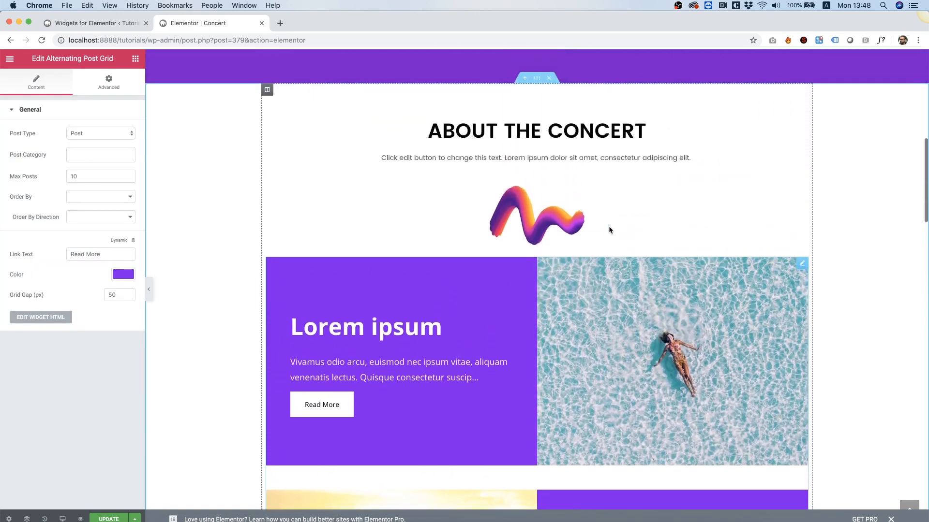
pyautogui.scroll(-3)
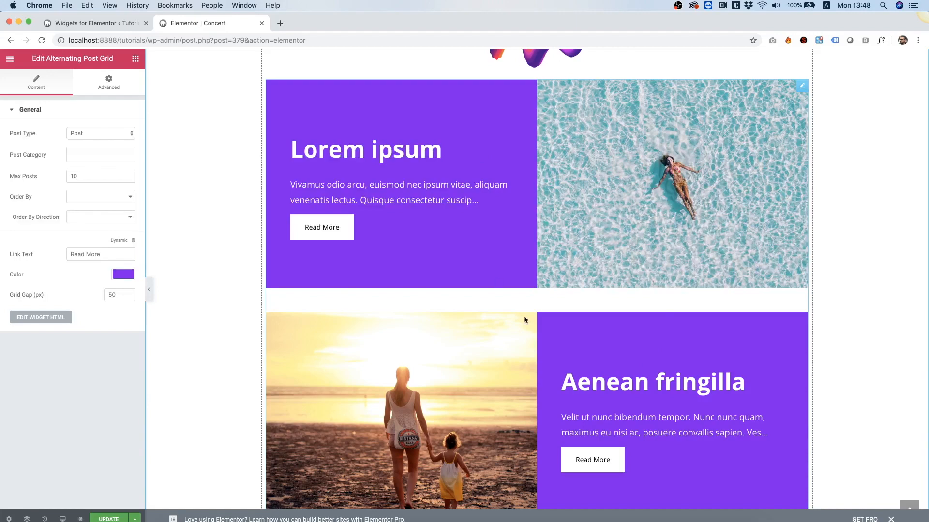
pyautogui.click(114, 295)
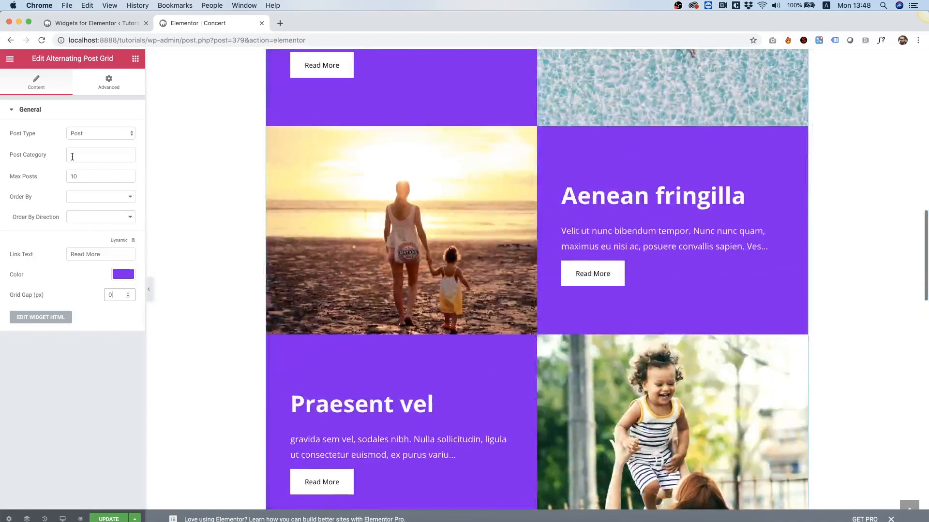
pyautogui.click(123, 275)
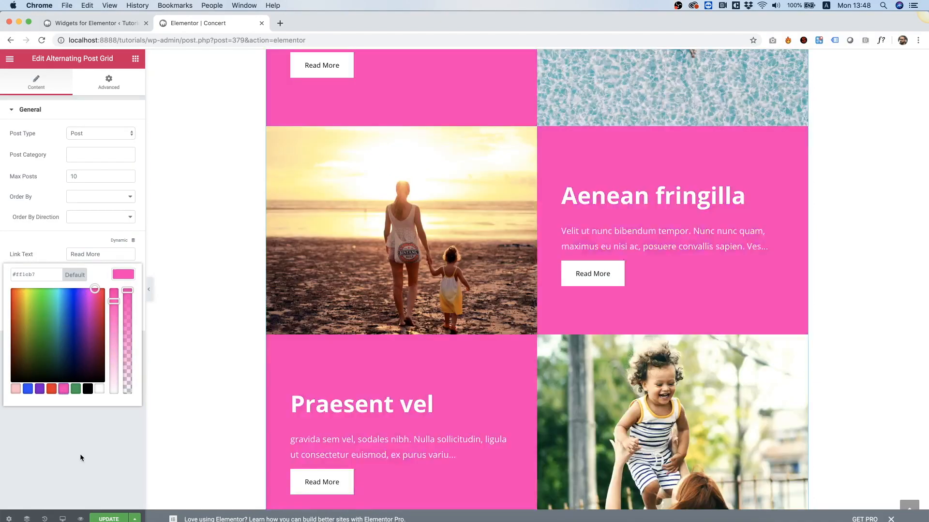
# Make the post grid's colour pink and limit it to 3 posts
pyautogui.click(122, 274)
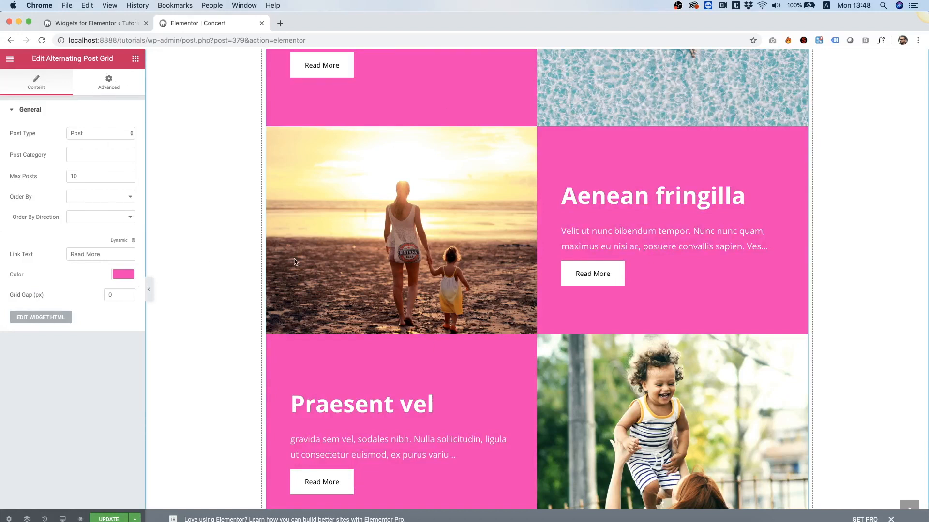
pyautogui.scroll(-3)
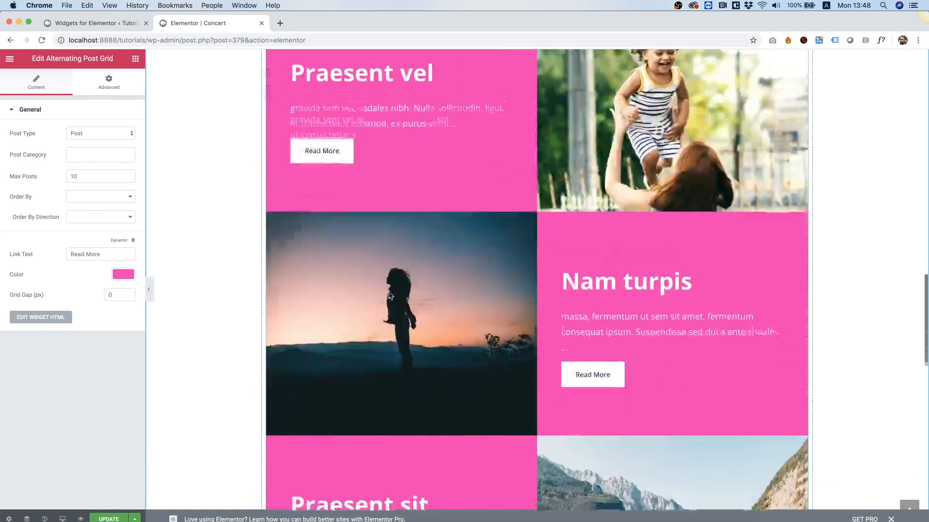
pyautogui.write('3')
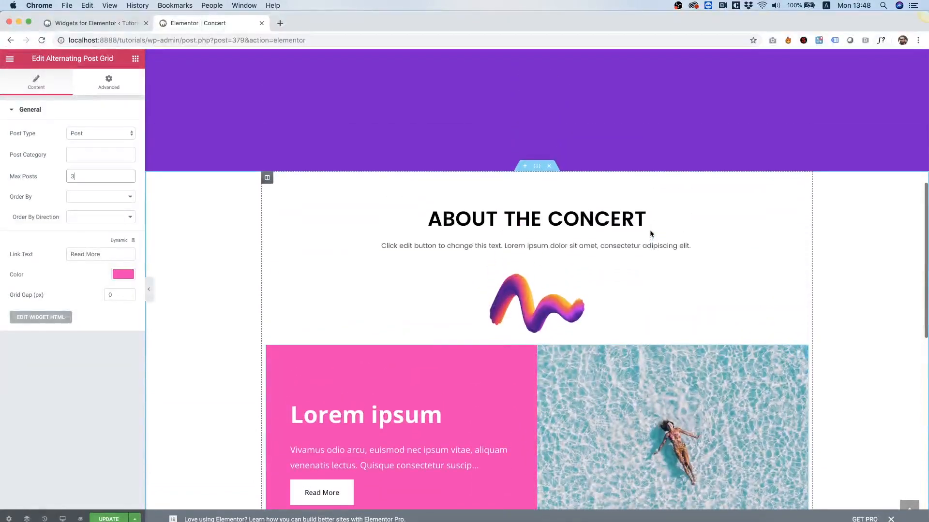
pyautogui.scroll(-3)
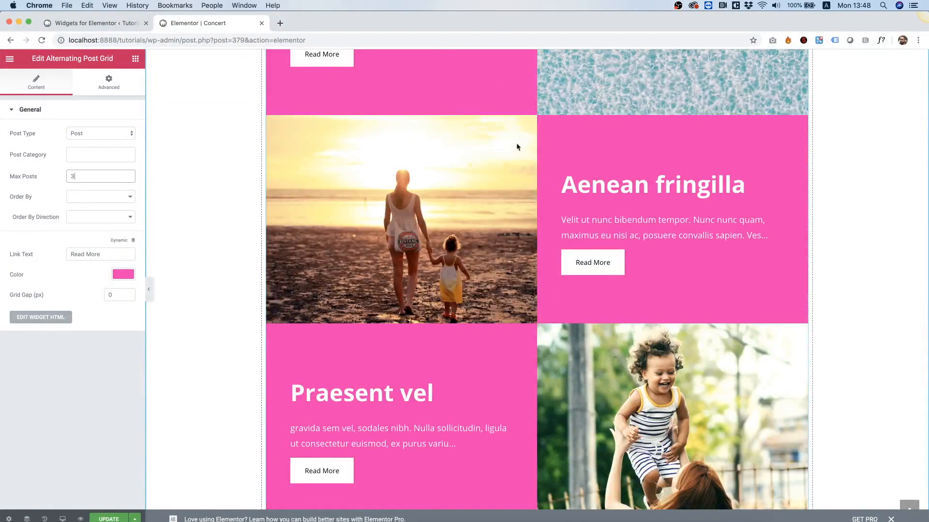
pyautogui.scroll(3)
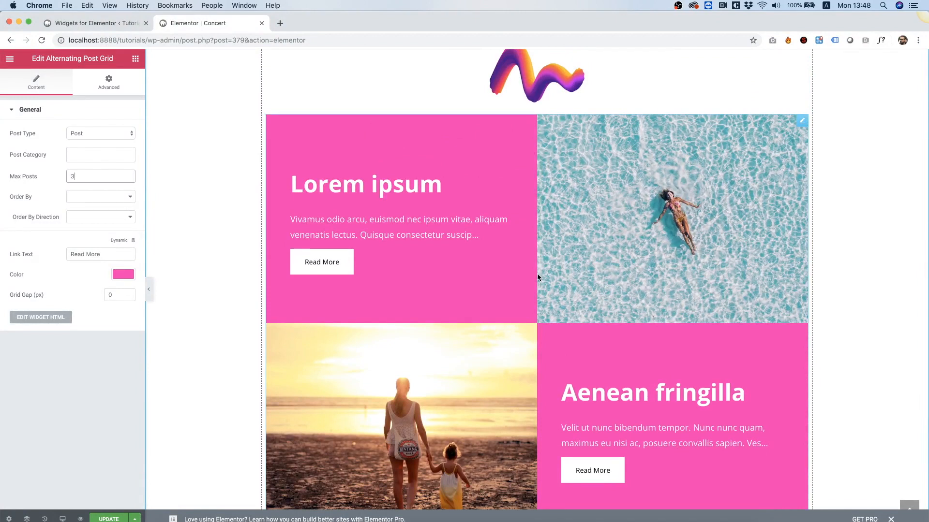
pyautogui.moveTo(369, 289)
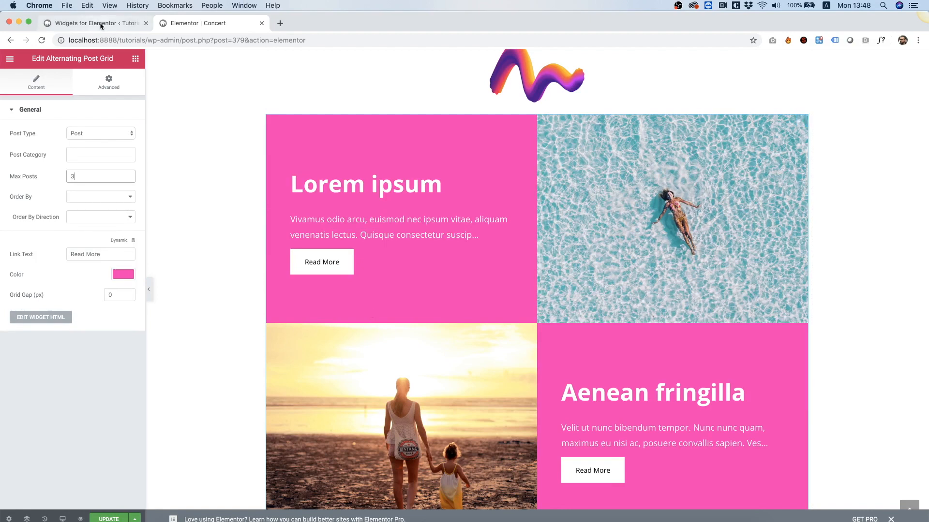
# Remove the post grid from About the Concert and view the Content Boxes widgets in the manager
pyautogui.rightClick(418, 234)
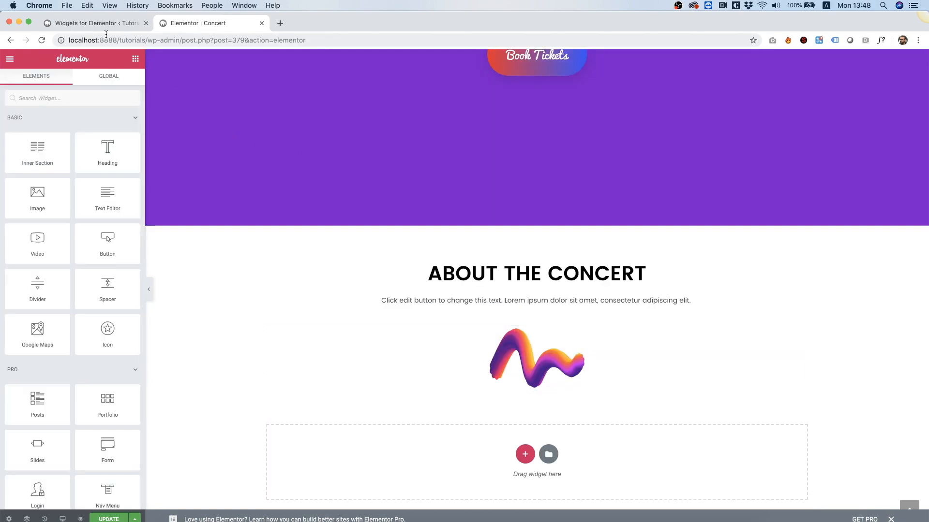
pyautogui.click(89, 23)
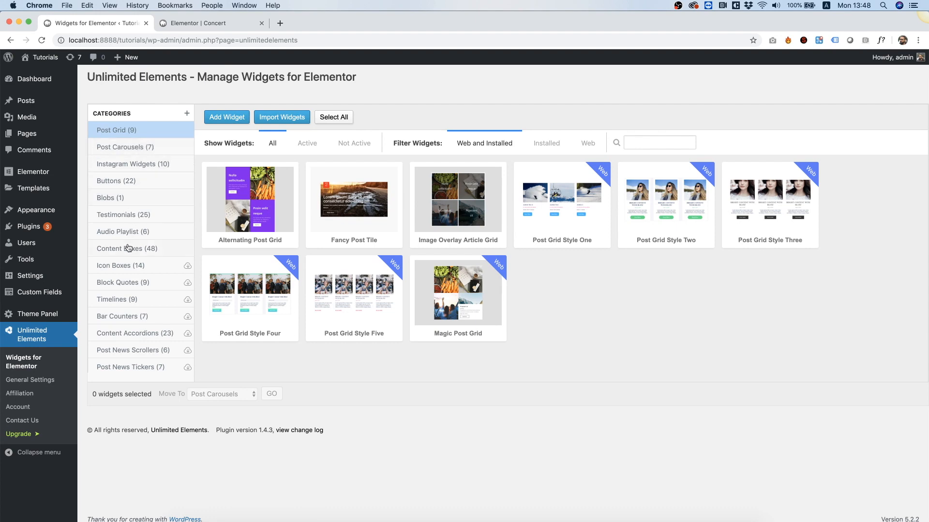
pyautogui.click(127, 248)
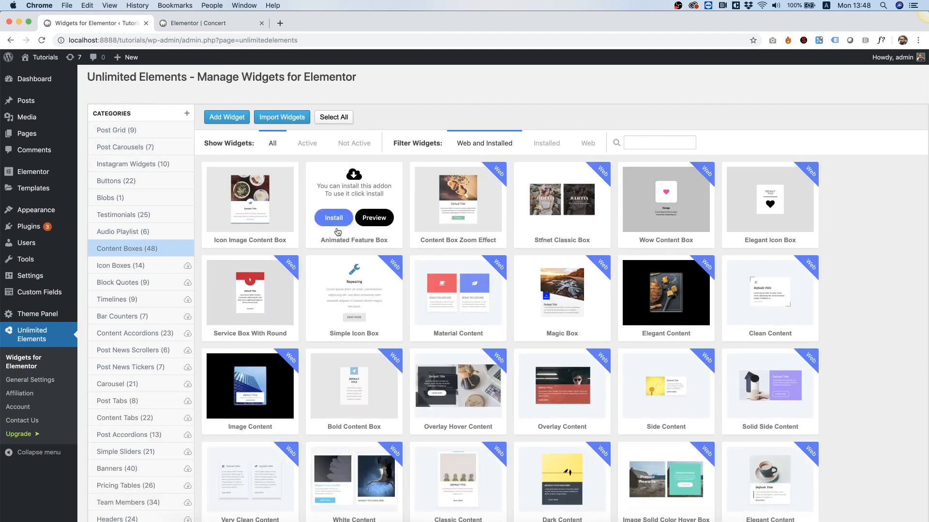
pyautogui.moveTo(602, 385)
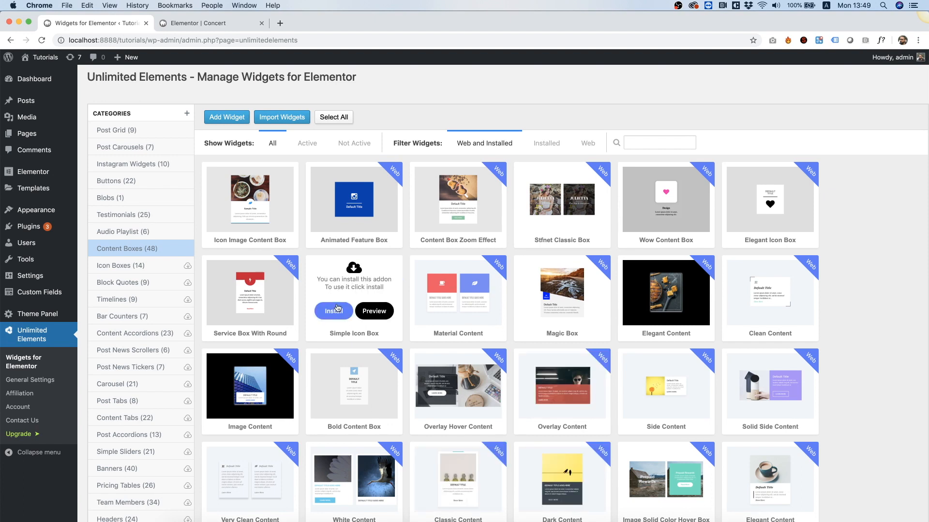
pyautogui.moveTo(606, 237)
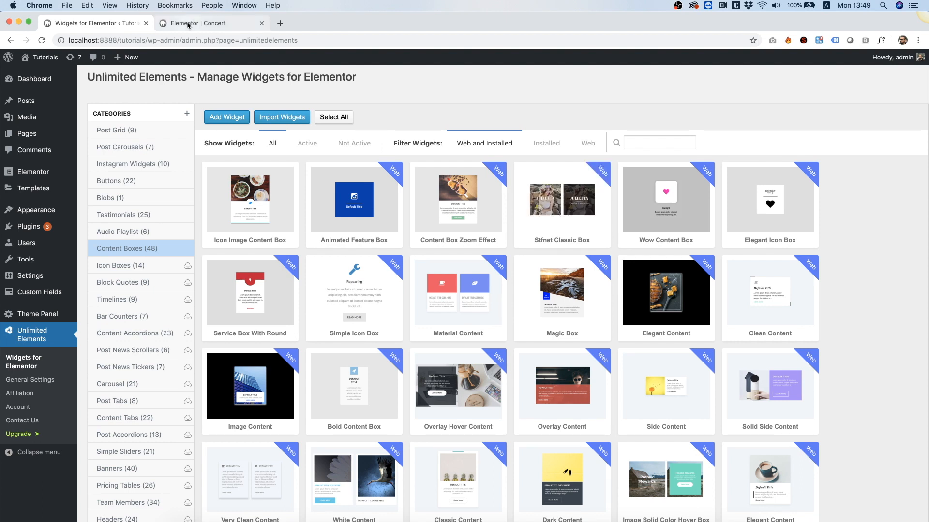
pyautogui.moveTo(250, 204)
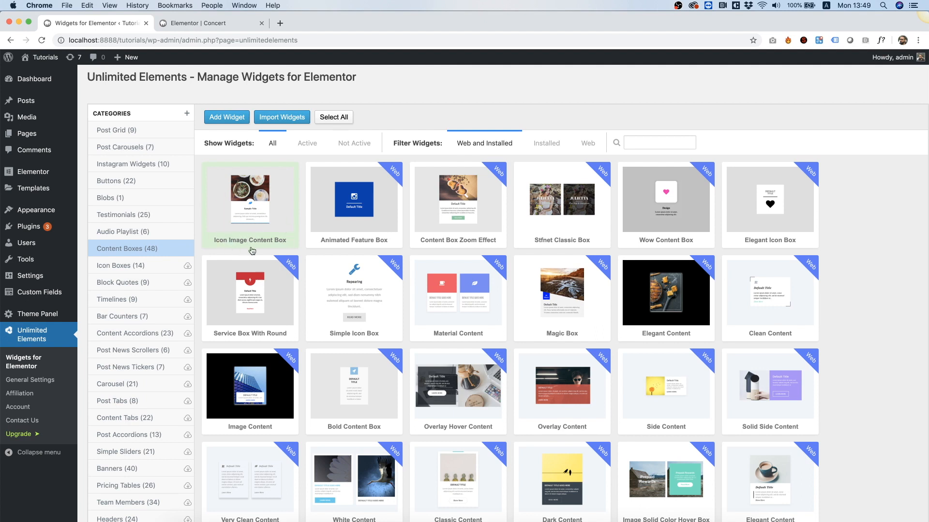
pyautogui.moveTo(267, 211)
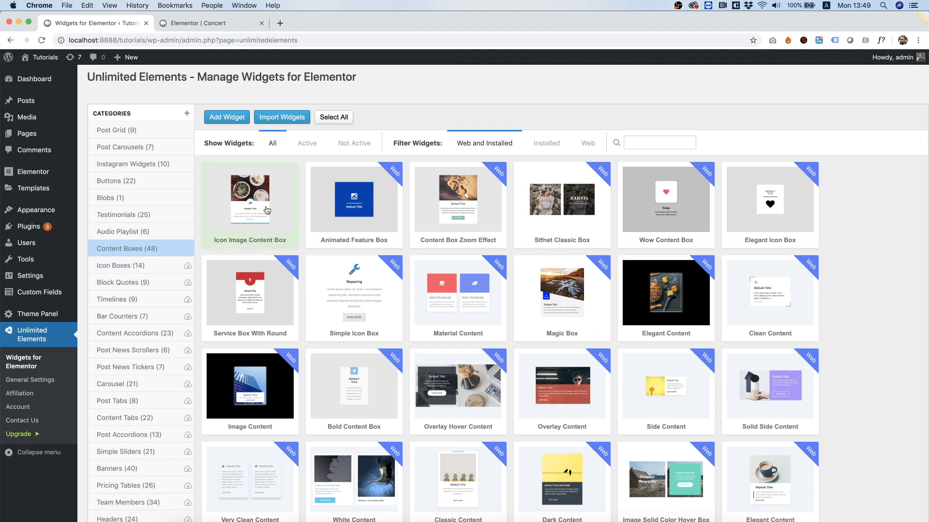
# Back in the Concert editor, add a two-column inner section below the wave image
pyautogui.click(210, 23)
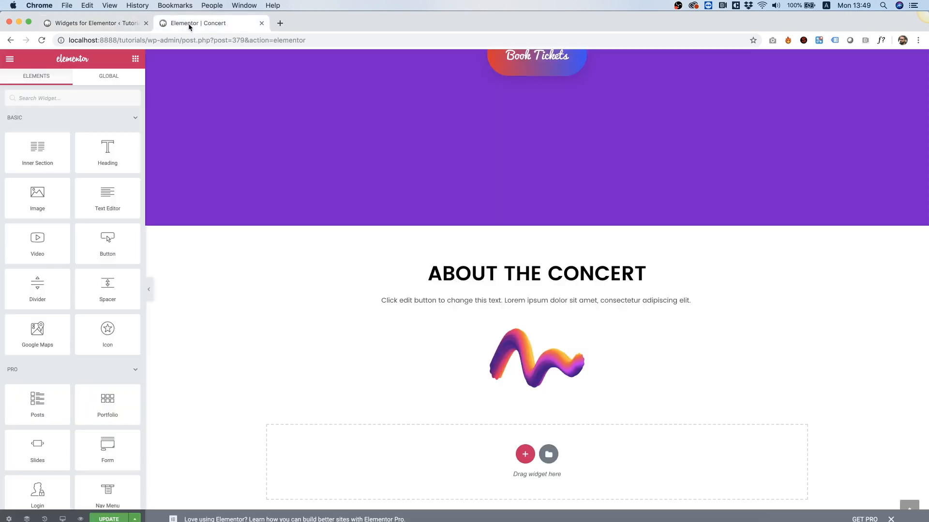
pyautogui.moveTo(107, 152)
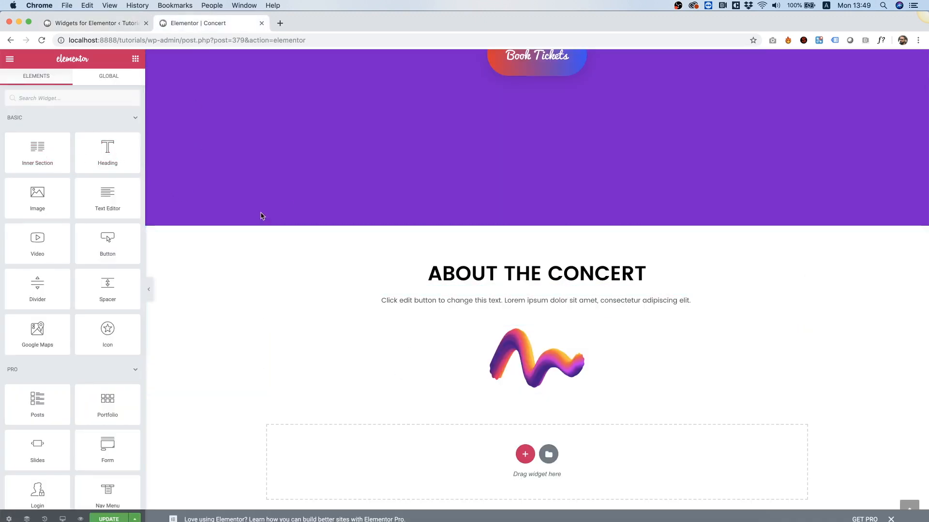
pyautogui.moveTo(37, 148); pyautogui.dragTo(451, 389)
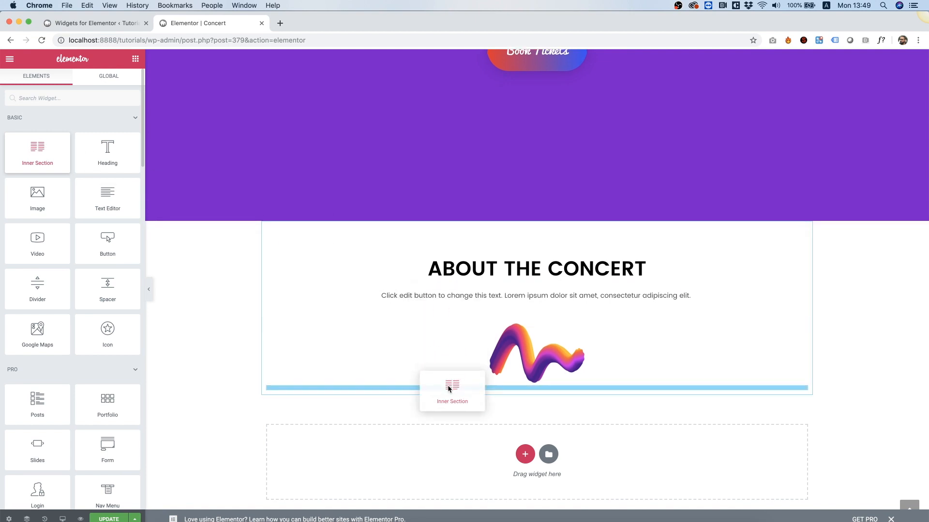
pyautogui.click(452, 388)
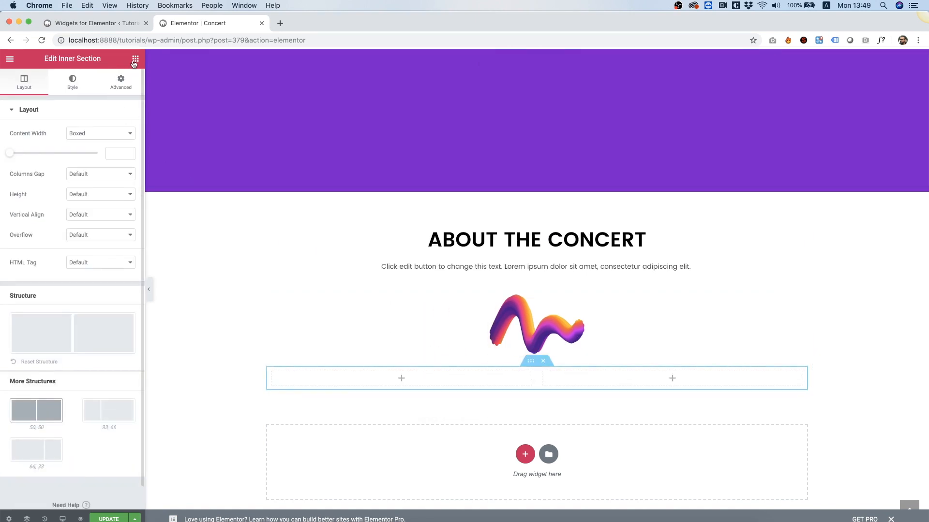
pyautogui.click(134, 58)
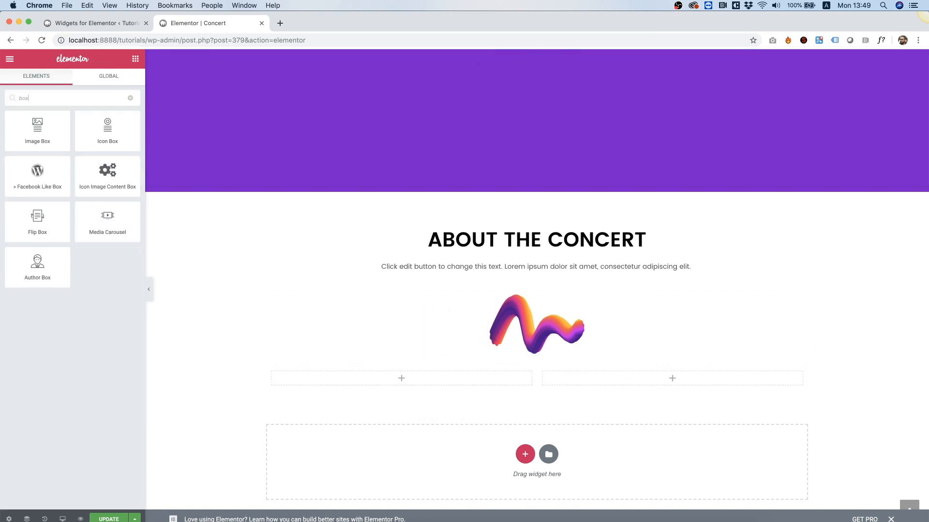
# Place an Icon Image Content Box in the left column, paste it right, and duplicate that column
pyautogui.moveTo(108, 176); pyautogui.dragTo(387, 378)
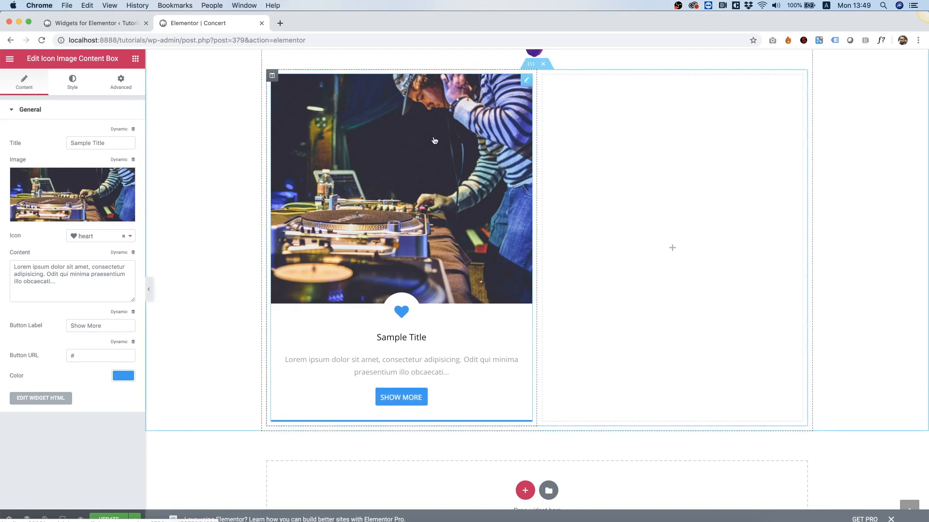
pyautogui.rightClick(592, 150)
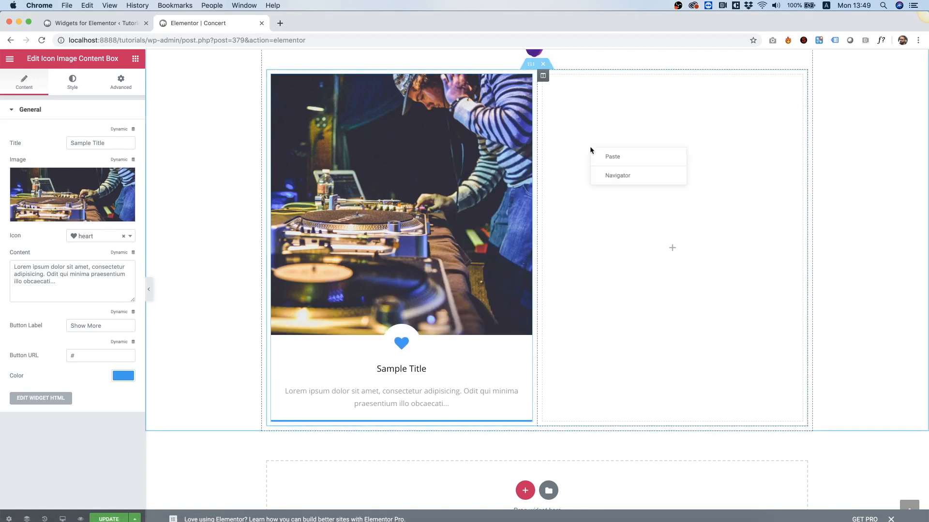
pyautogui.click(611, 157)
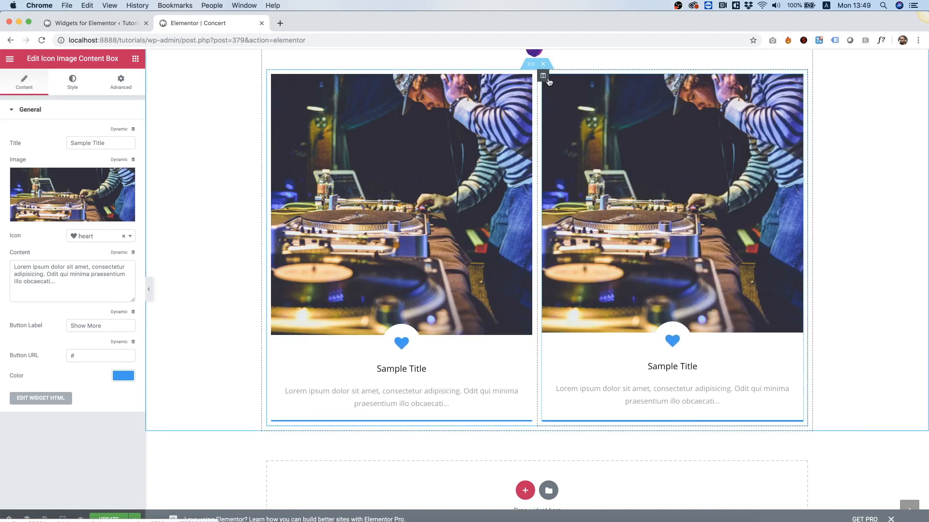
pyautogui.rightClick(543, 76)
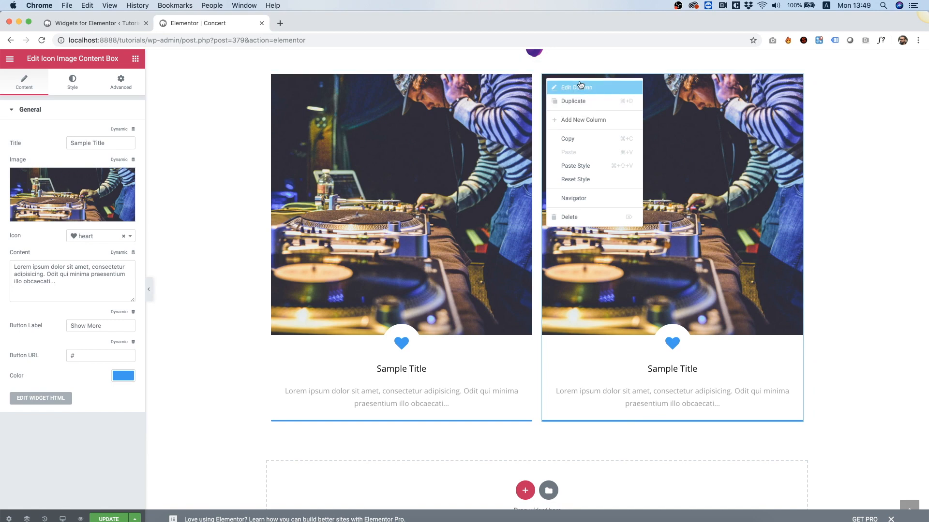
pyautogui.click(571, 87)
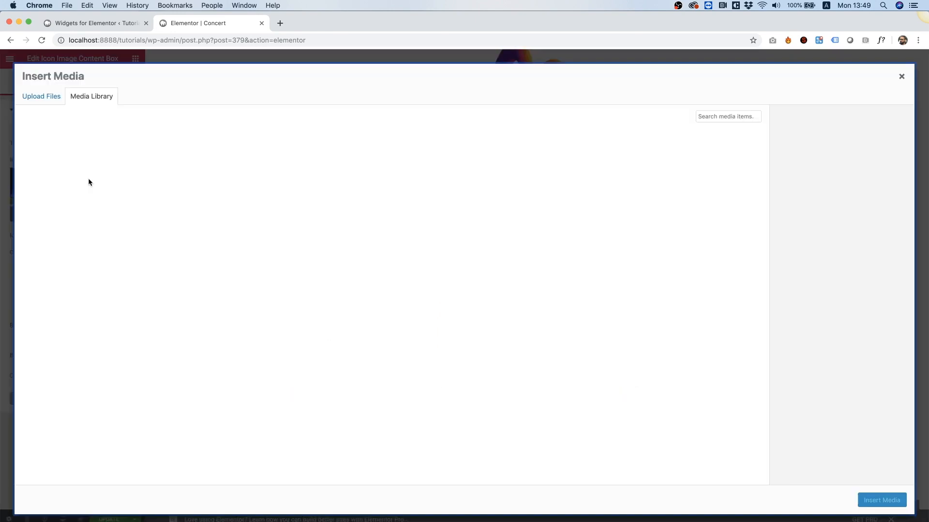
# Give the first content box the gallery3 concert crowd photo and a volume-up icon
pyautogui.click(578, 316)
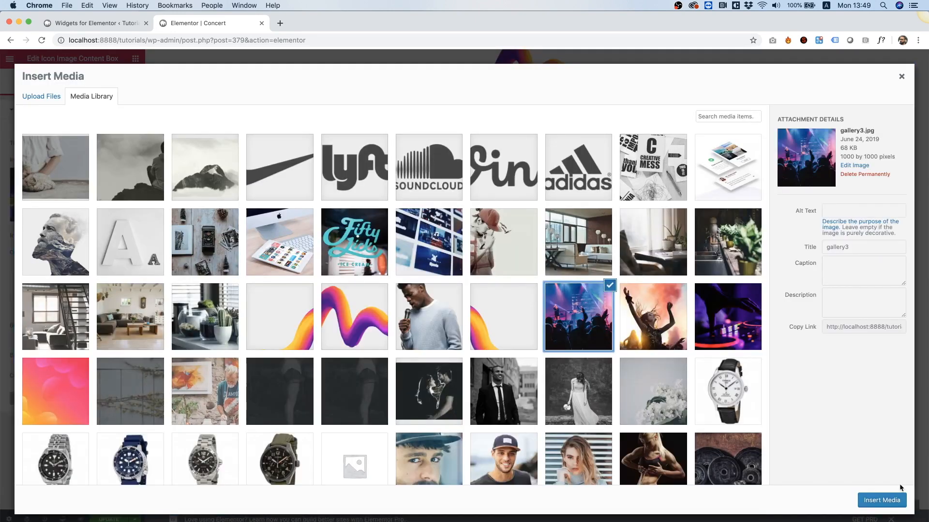
pyautogui.click(881, 500)
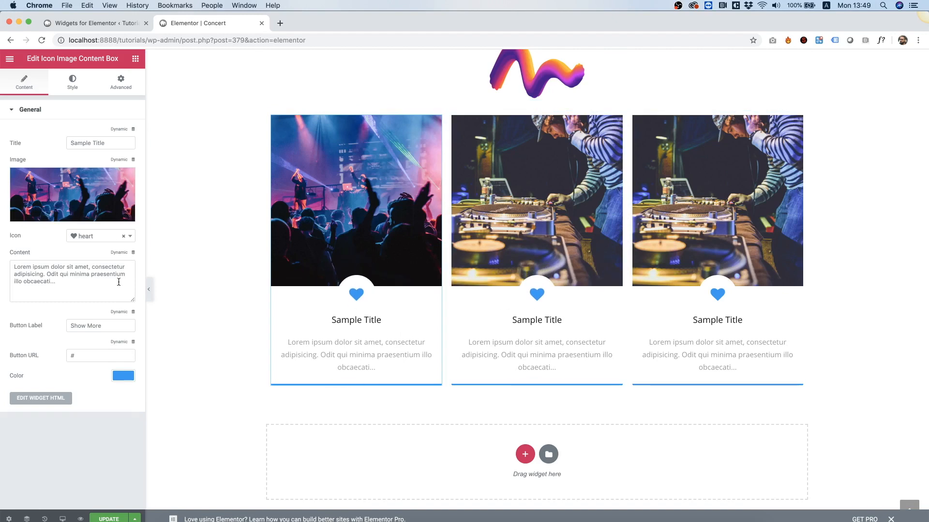
pyautogui.click(98, 236)
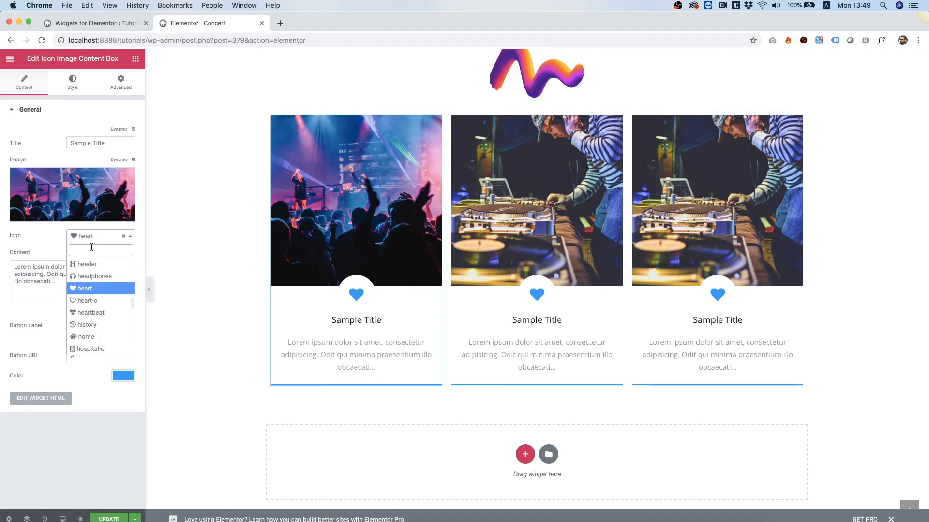
pyautogui.write('vol')
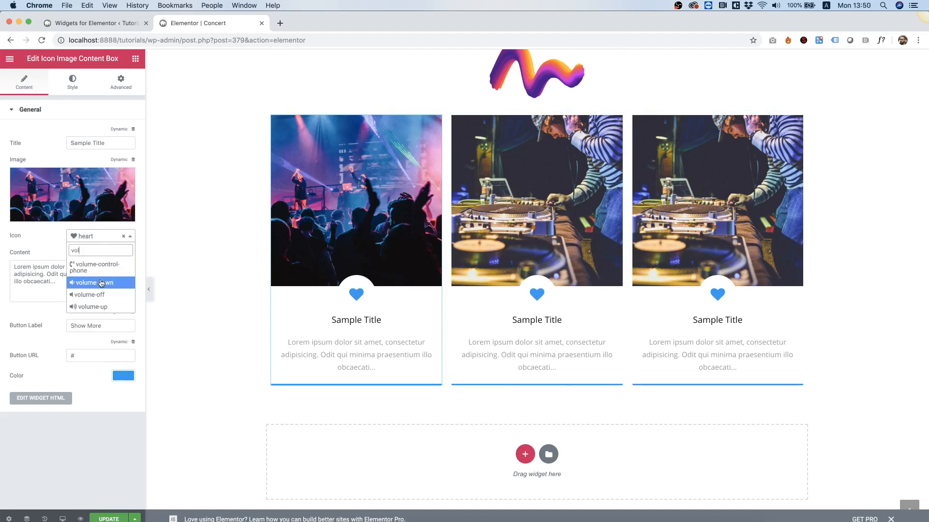
pyautogui.click(90, 306)
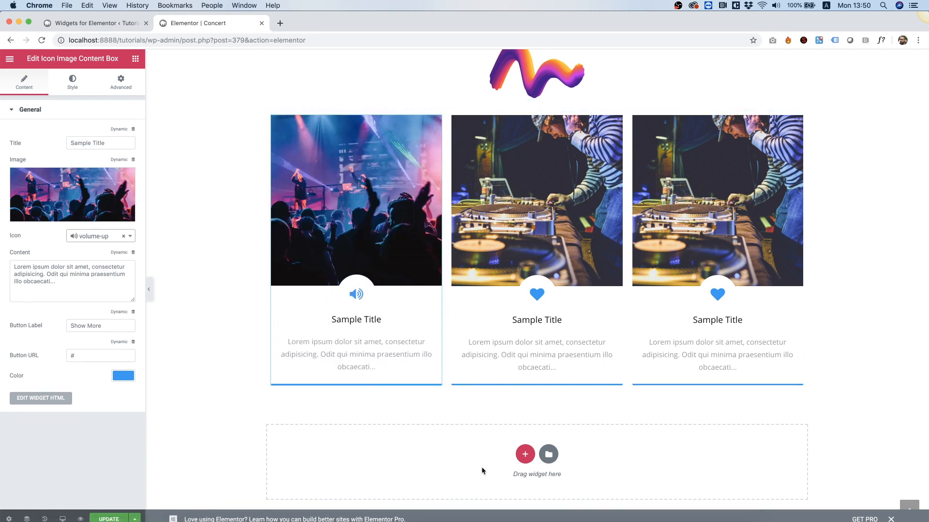
pyautogui.moveTo(419, 496)
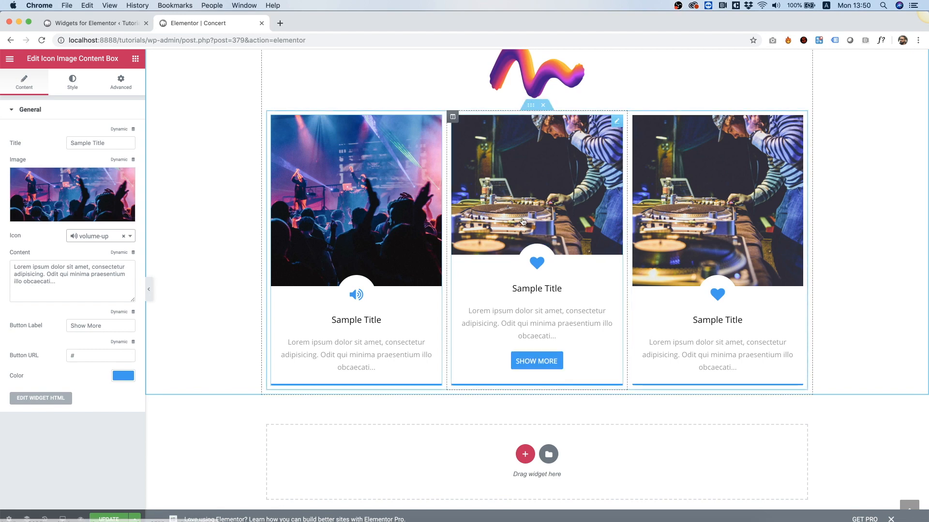
# Give the second content box the gallery2 dancing woman photo and a headphones icon
pyautogui.click(71, 194)
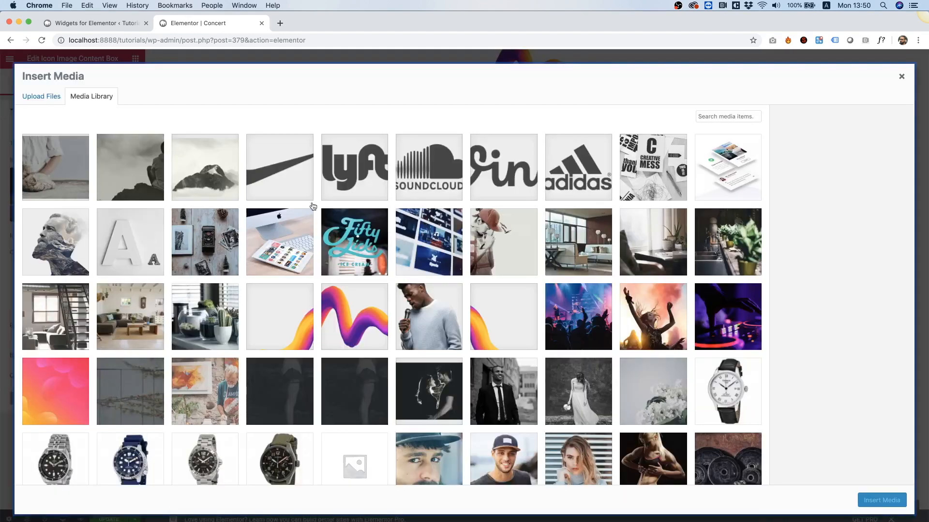
pyautogui.click(651, 316)
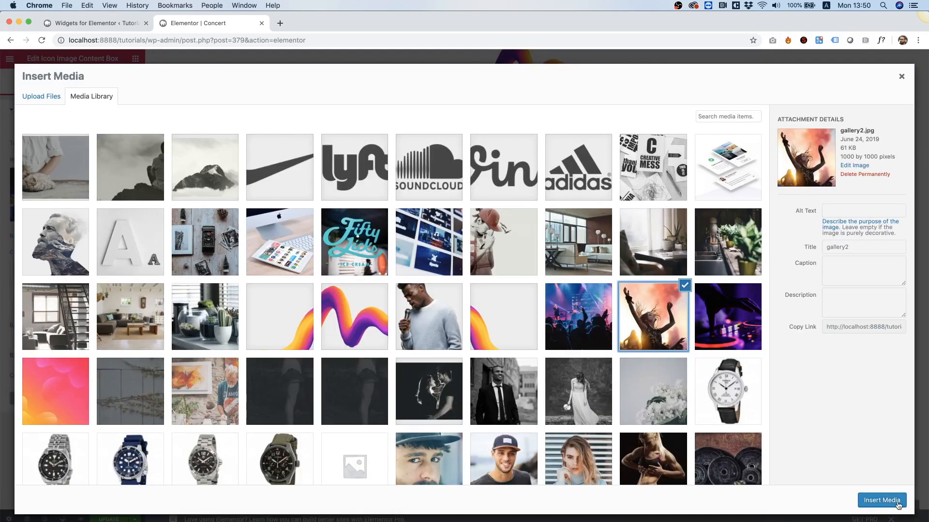
pyautogui.click(882, 501)
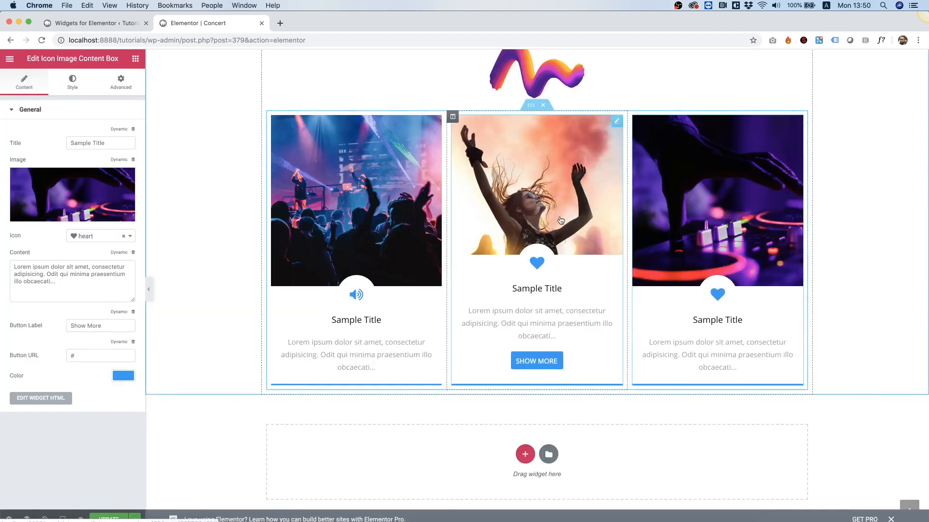
pyautogui.click(101, 236)
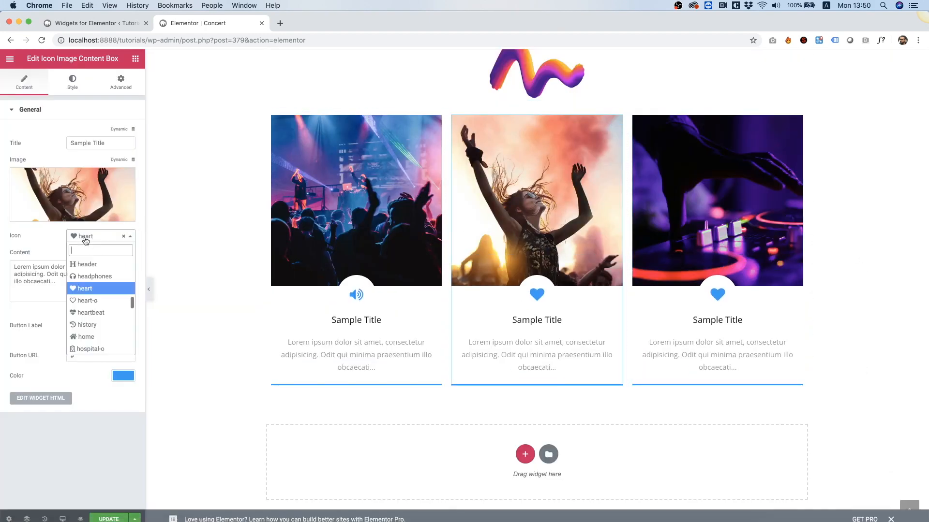
pyautogui.click(95, 277)
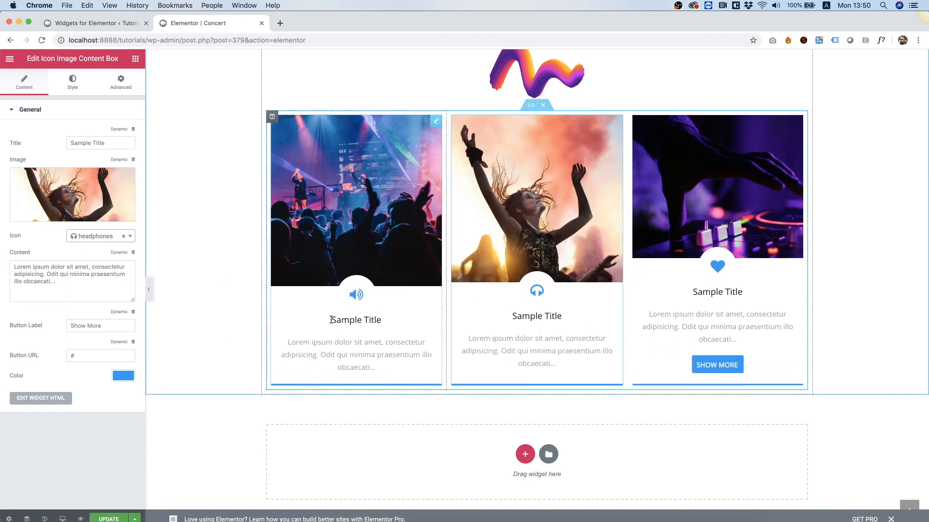
pyautogui.click(124, 375)
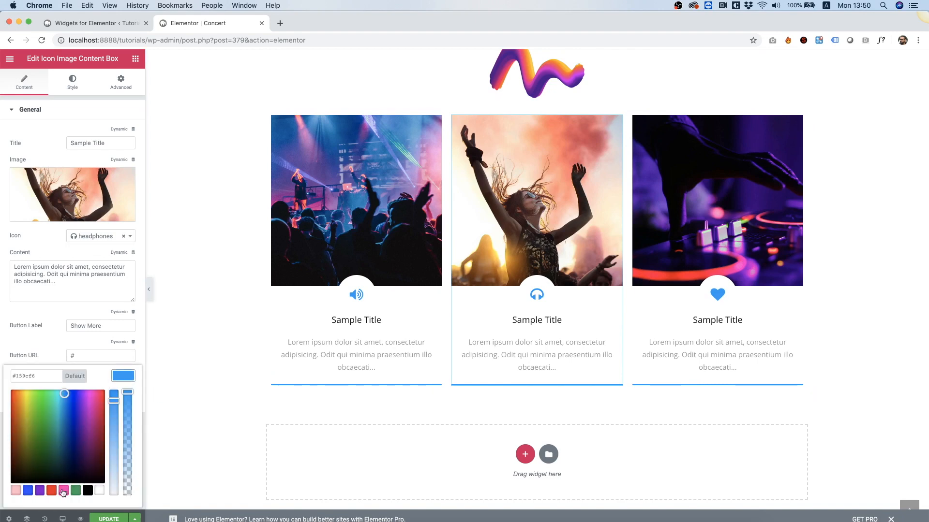